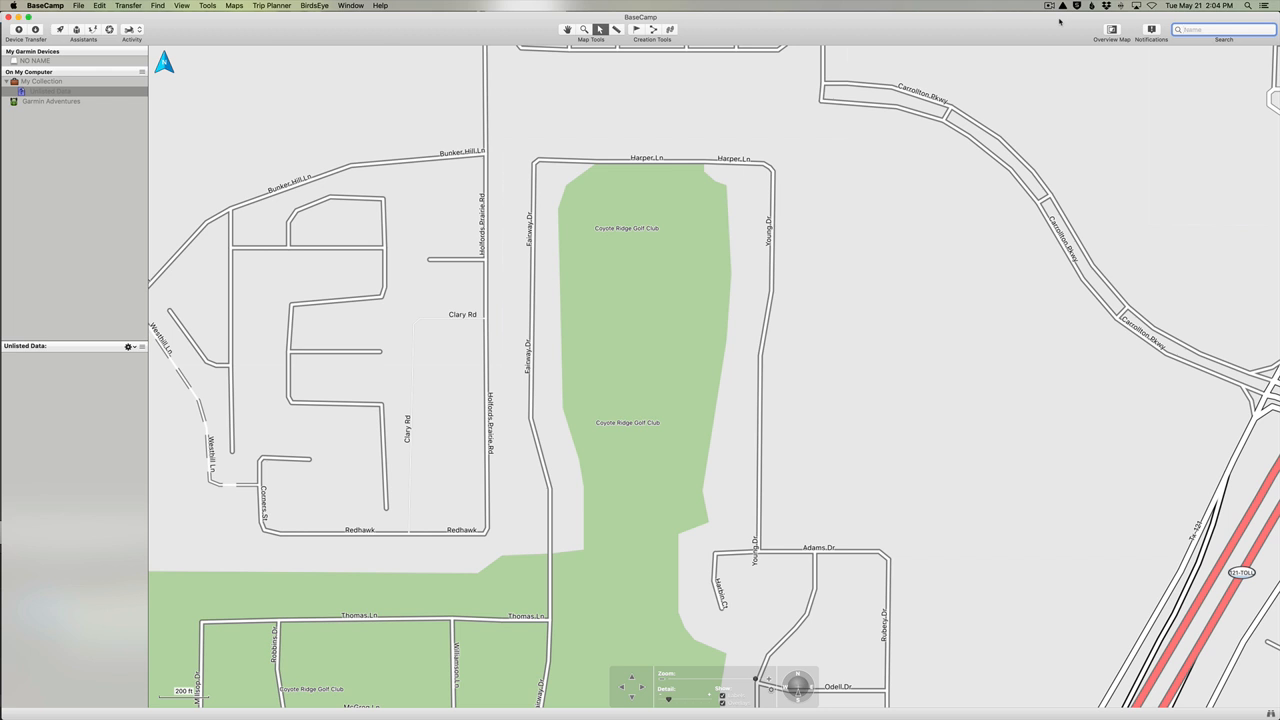
pyautogui.click(1210, 29)
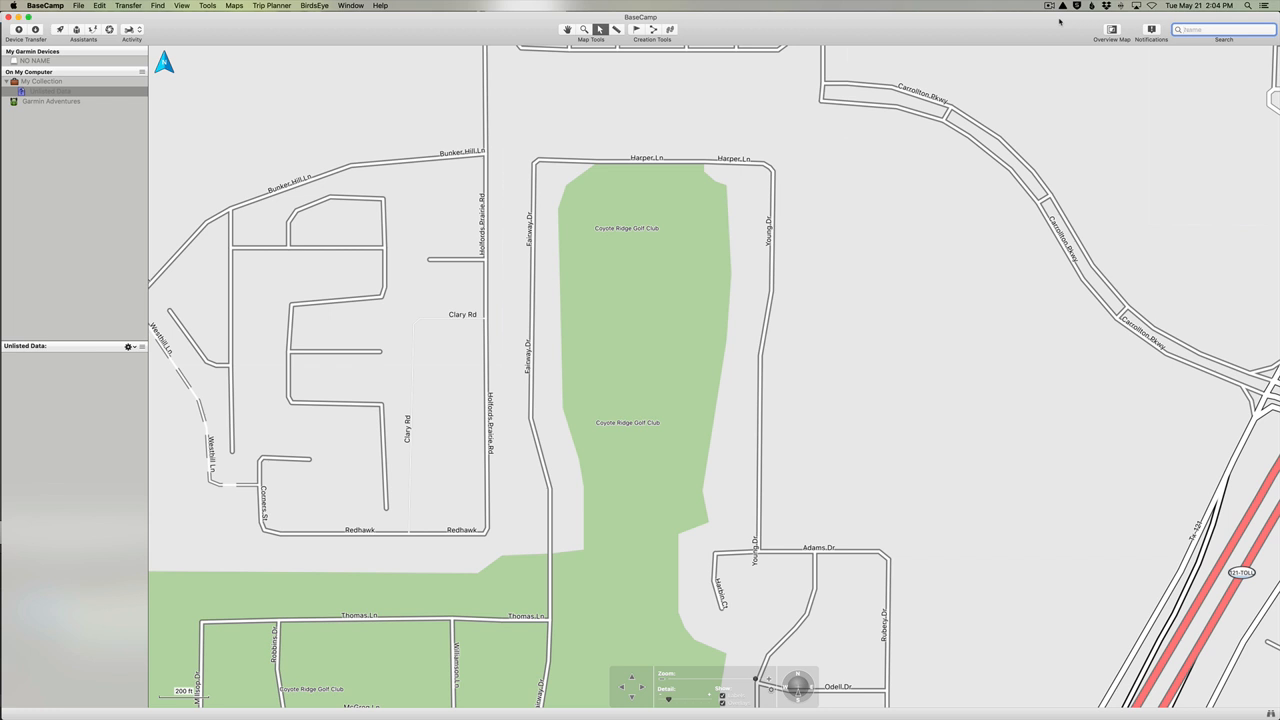
pyautogui.moveTo(883, 308)
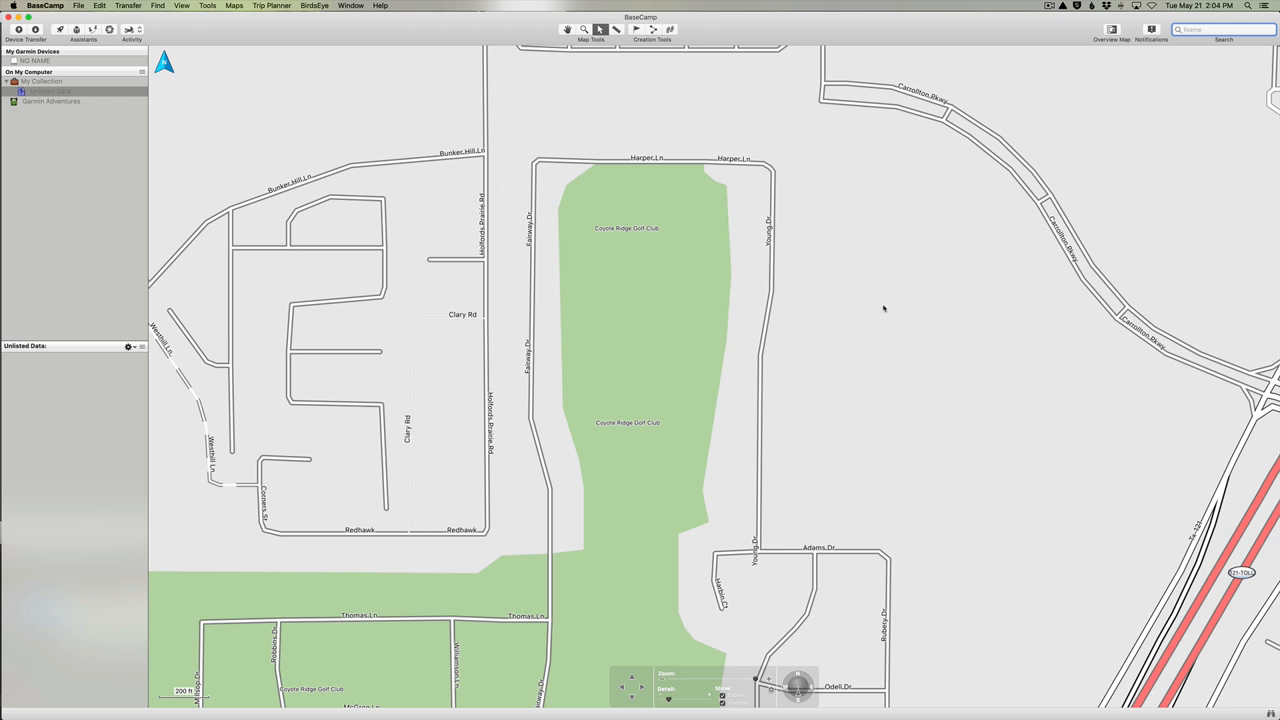
pyautogui.moveTo(860, 320)
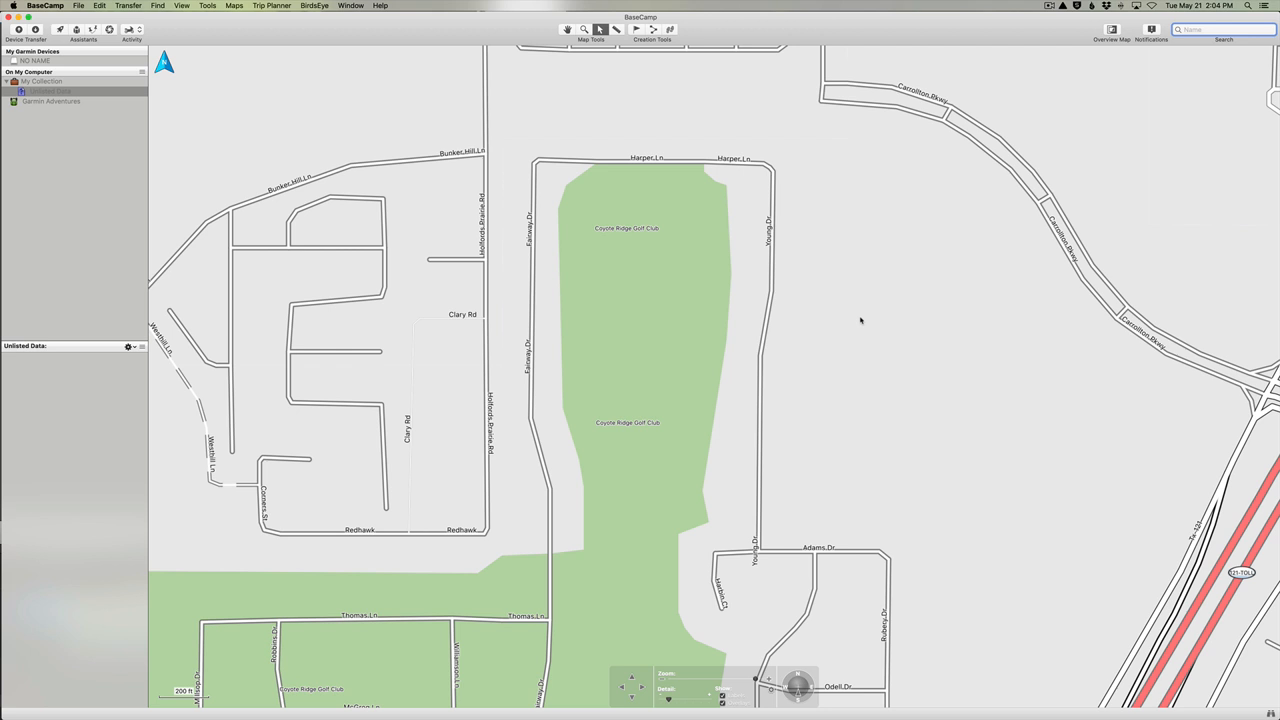
pyautogui.moveTo(863, 312)
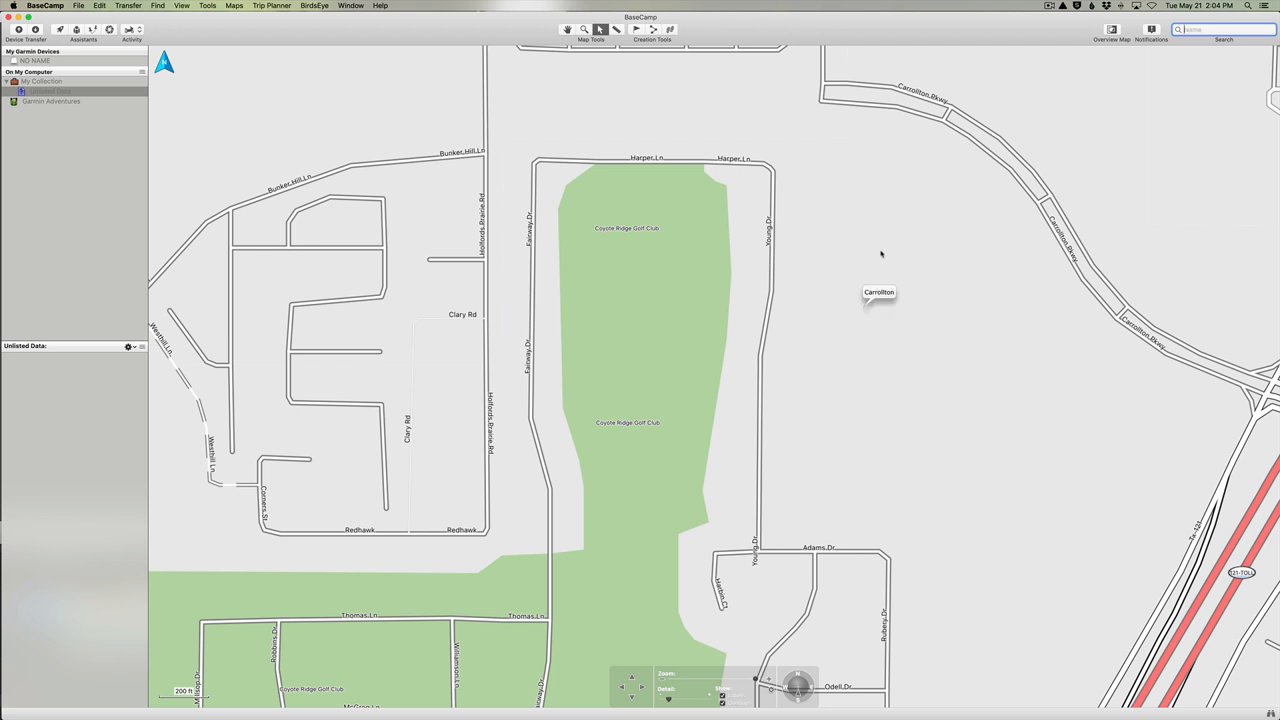
pyautogui.moveTo(610, 47)
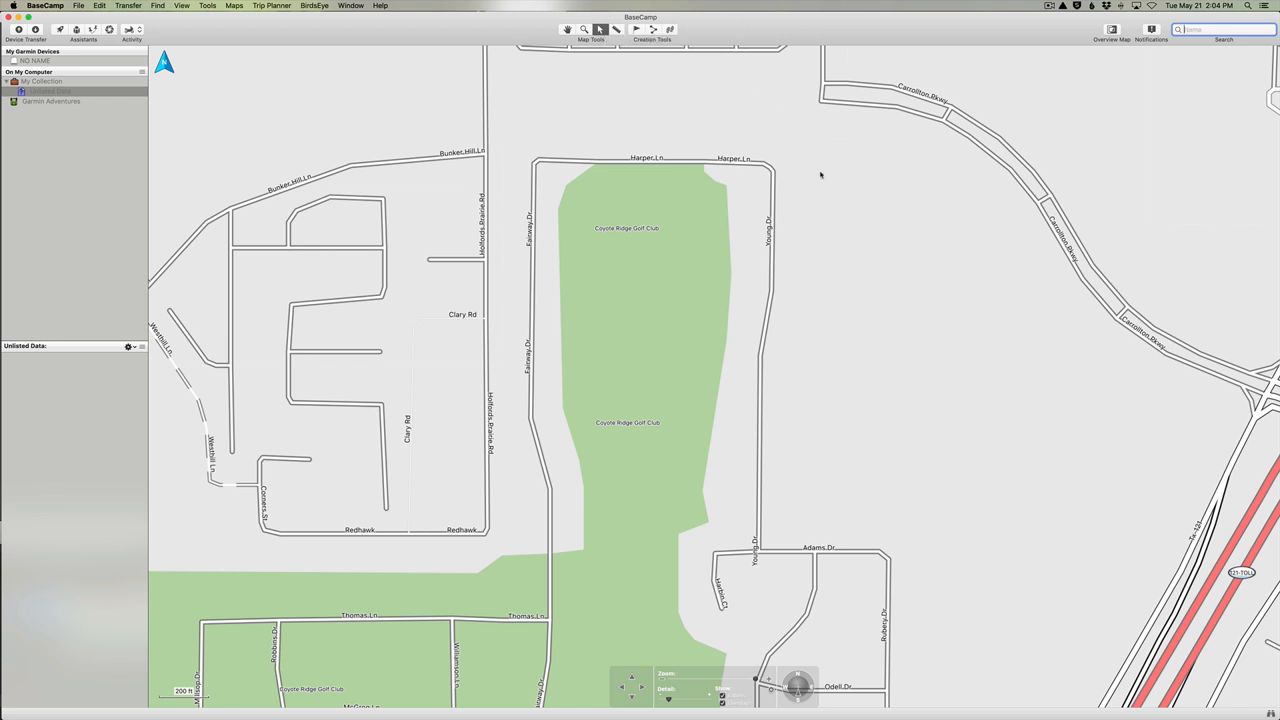
pyautogui.moveTo(775, 194)
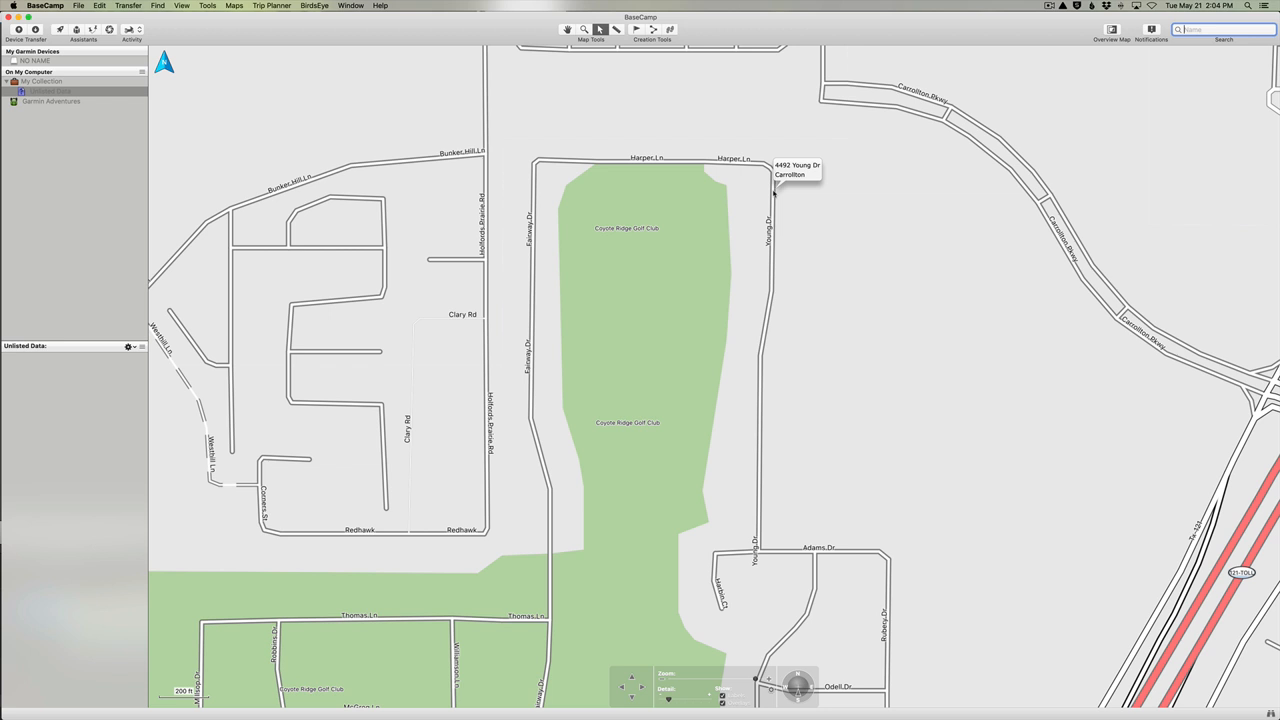
pyautogui.moveTo(770, 261)
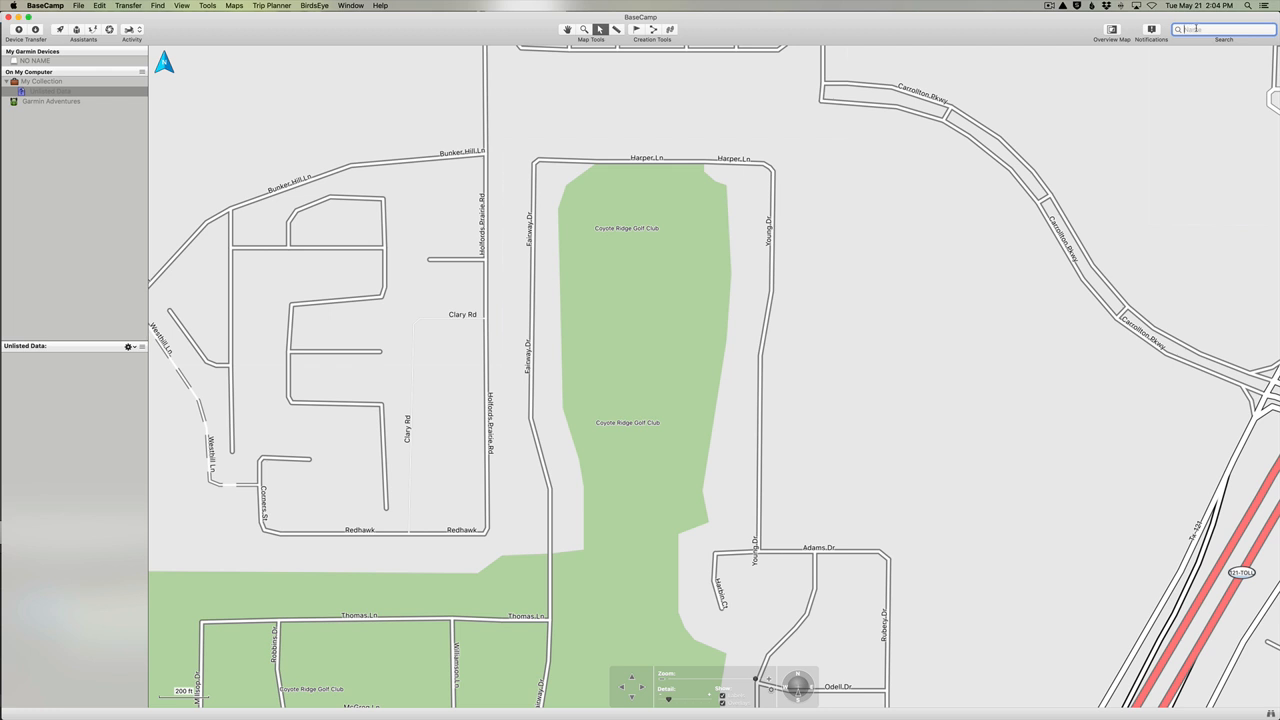
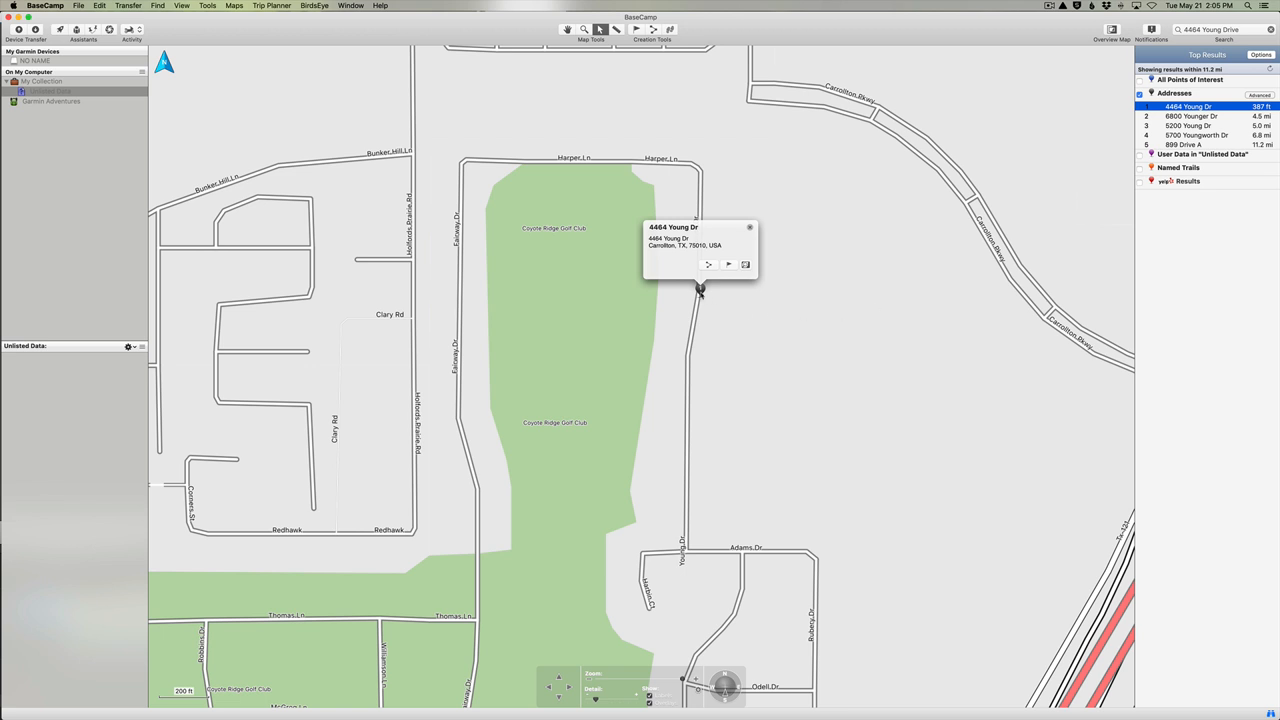
pyautogui.moveTo(662, 252)
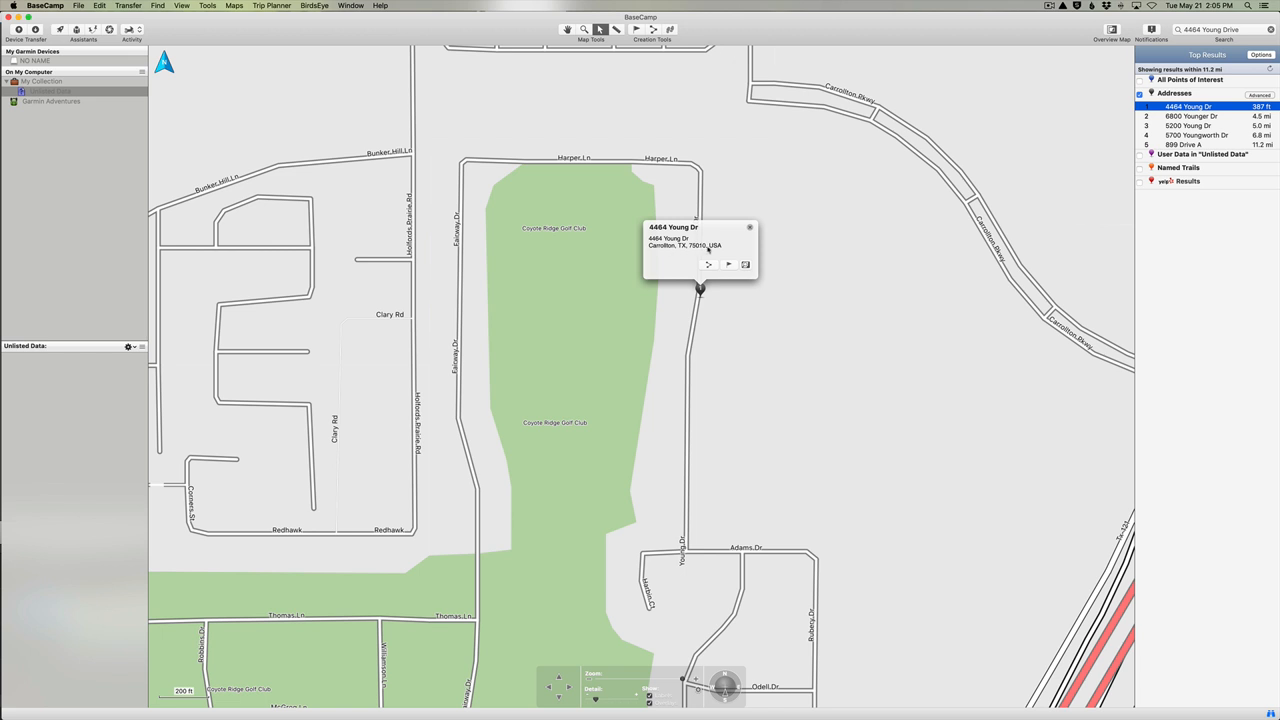
pyautogui.moveTo(728, 248)
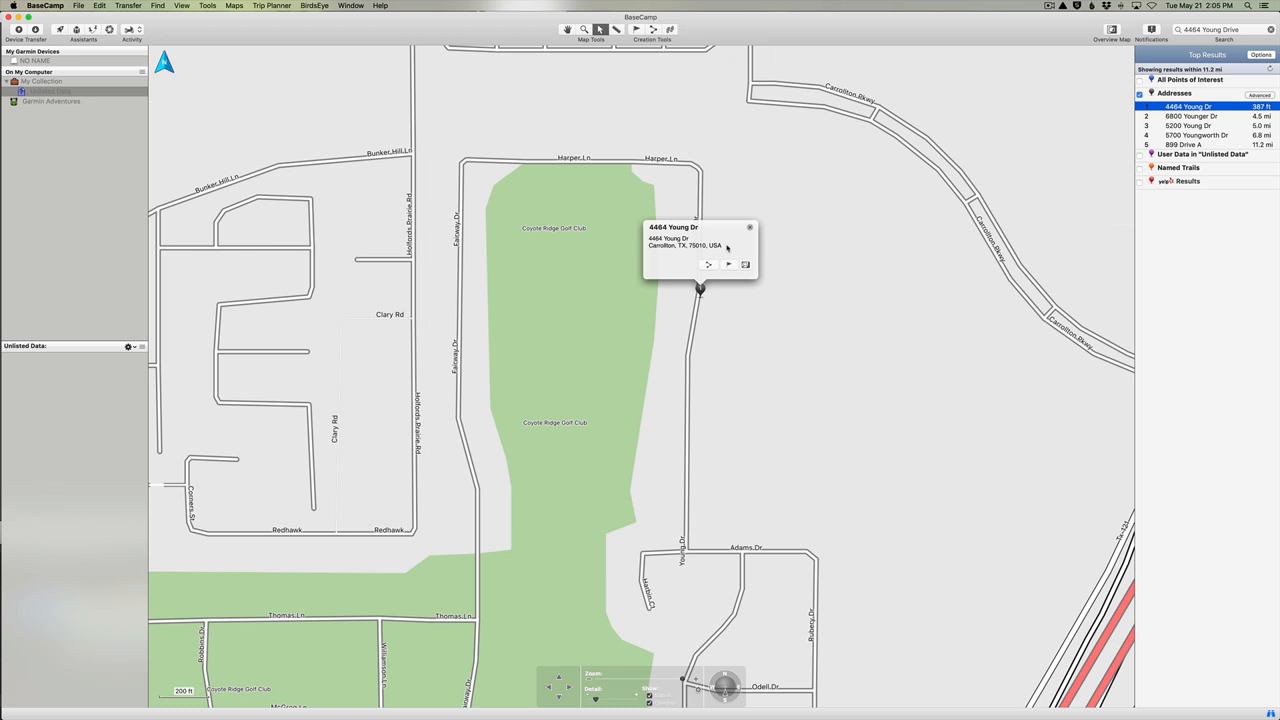
pyautogui.moveTo(708, 264)
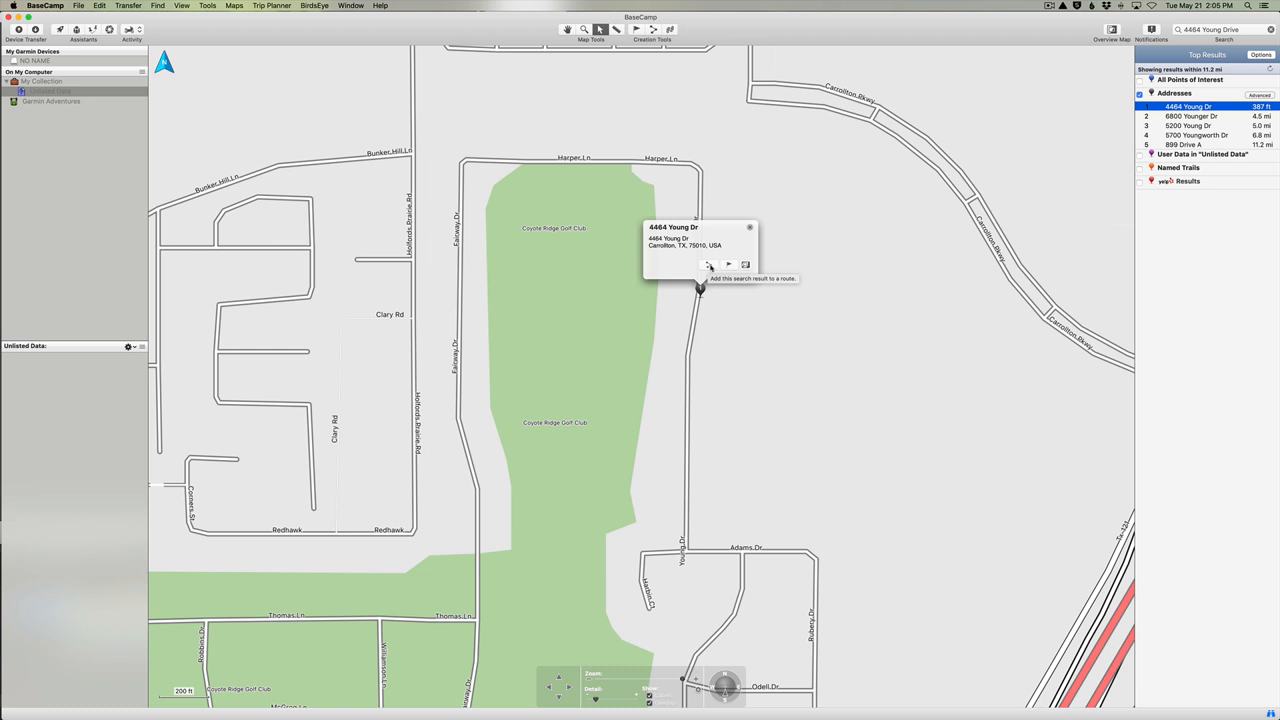
pyautogui.moveTo(730, 265)
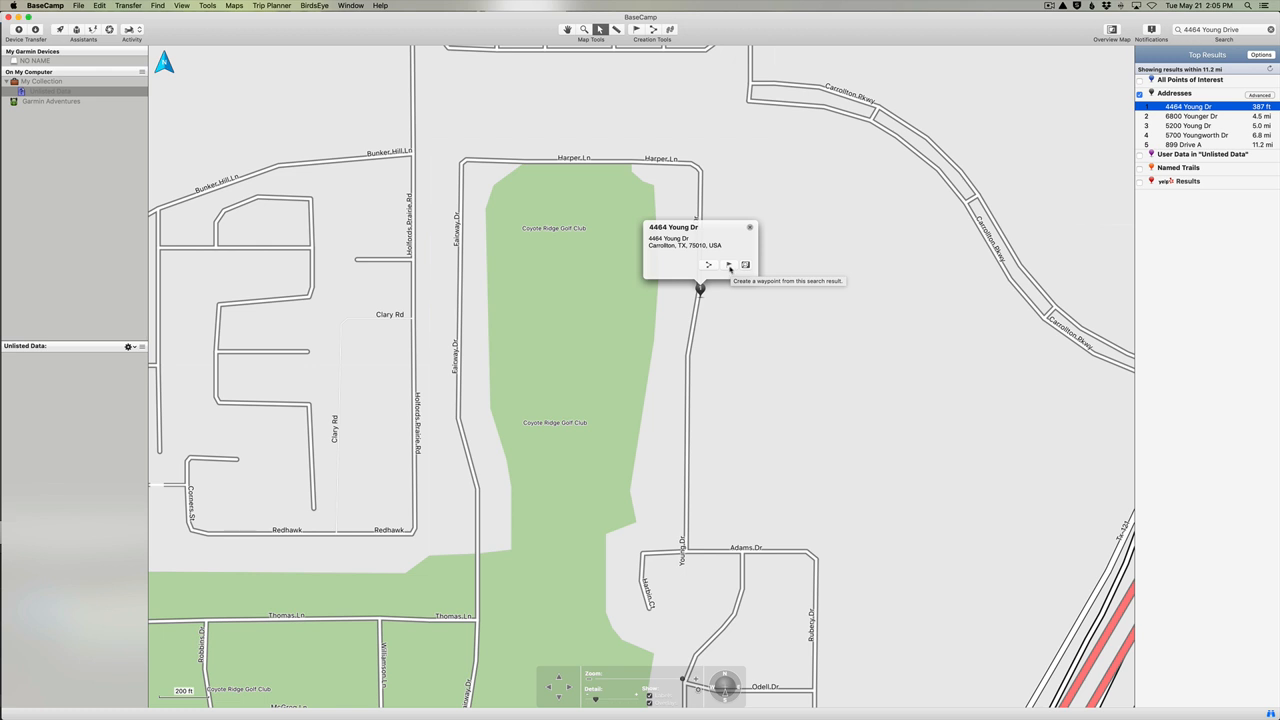
pyautogui.click(730, 264)
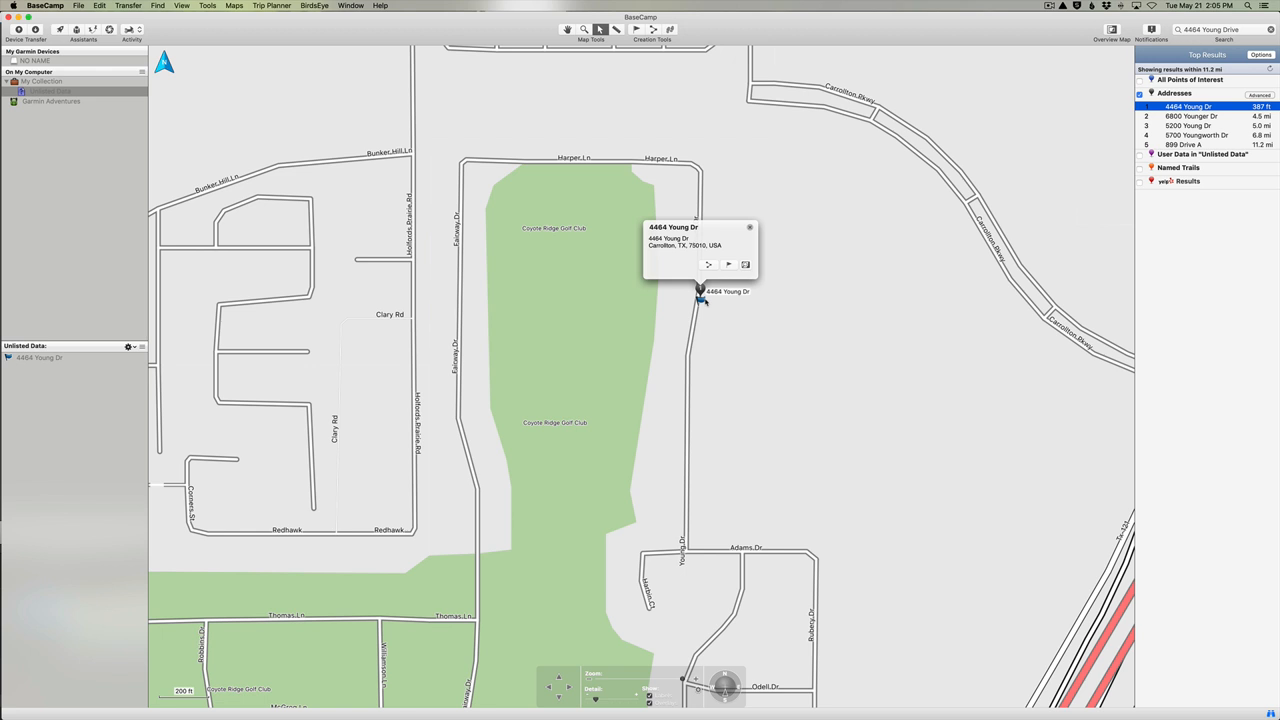
pyautogui.moveTo(702, 297)
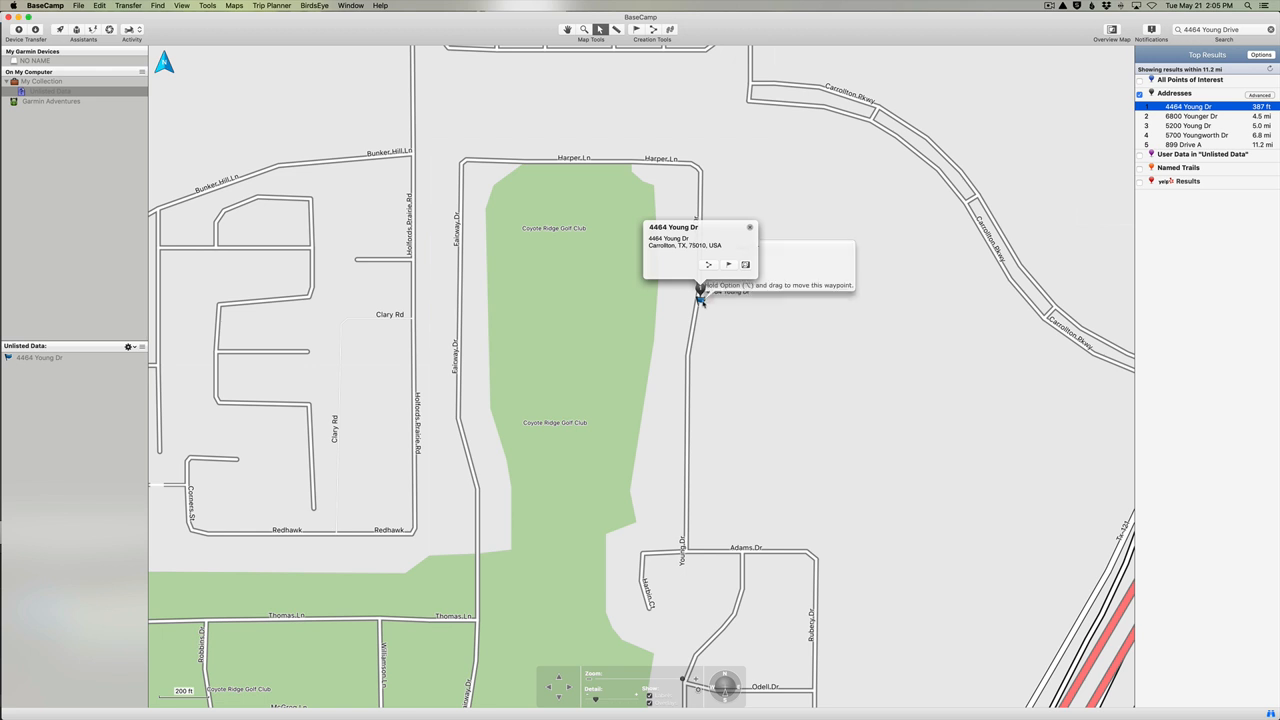
pyautogui.moveTo(752, 332)
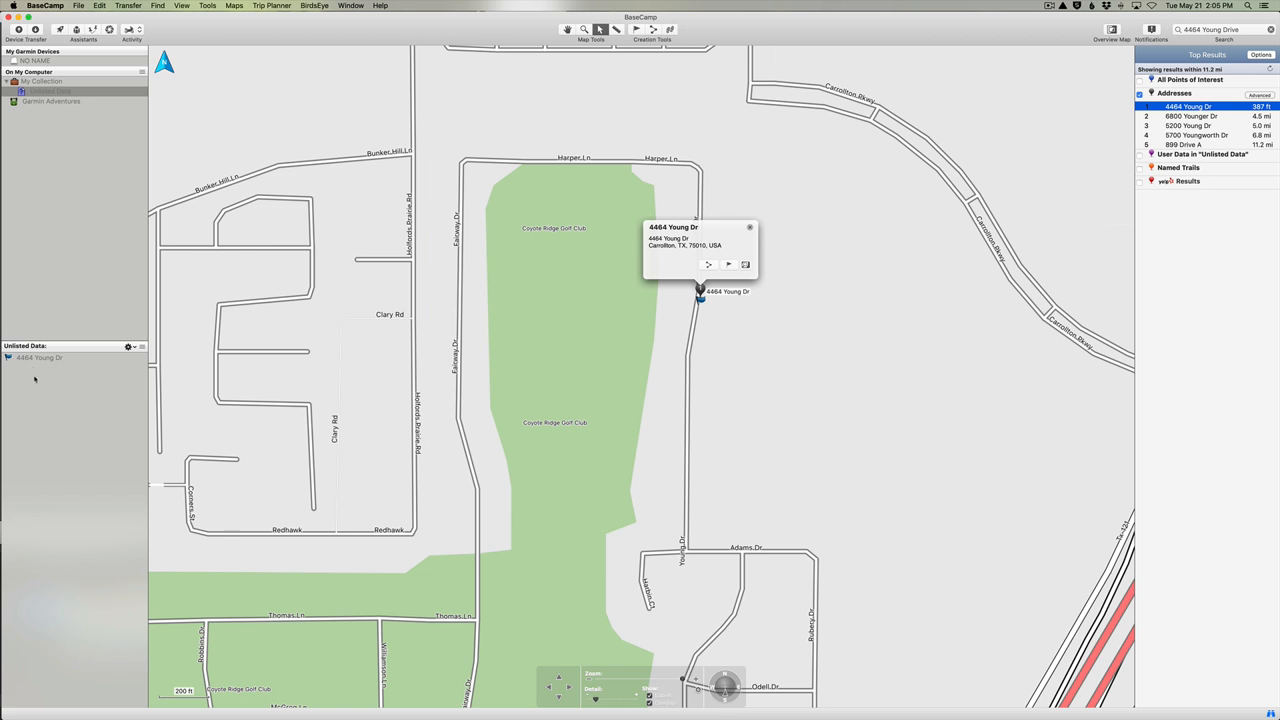
pyautogui.click(47, 357)
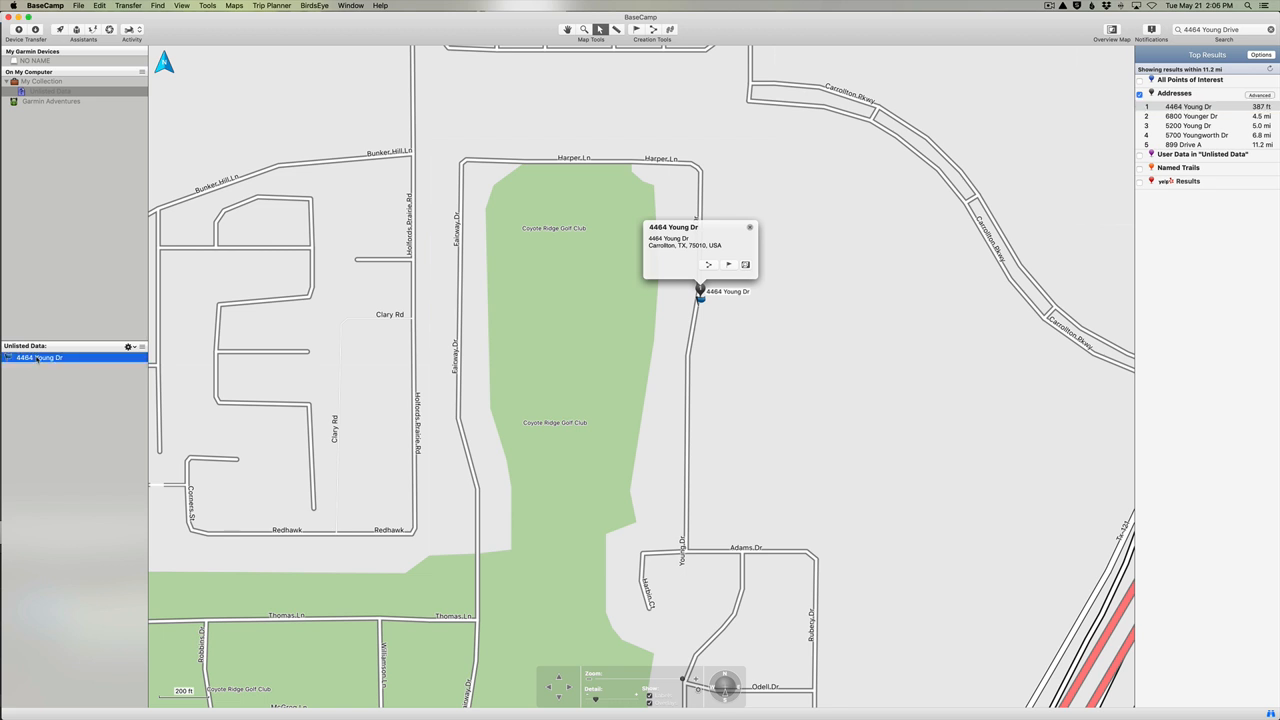
pyautogui.click(700, 298)
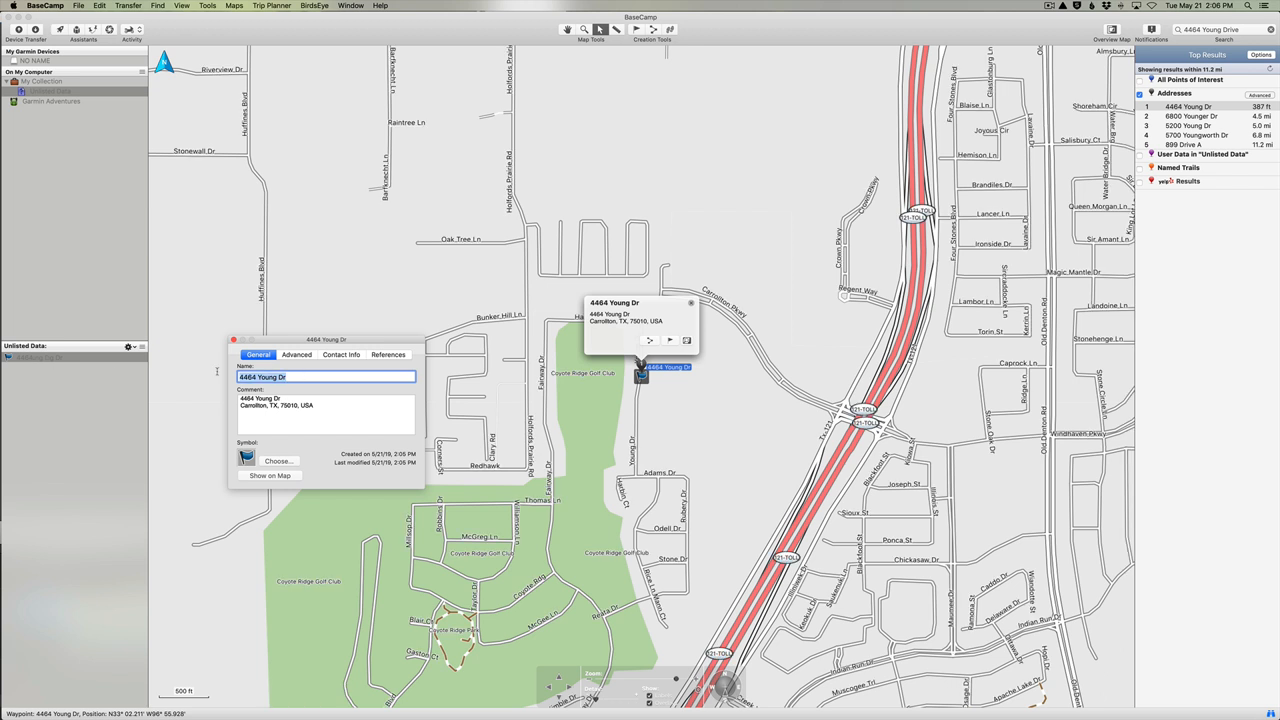
pyautogui.write('Home')
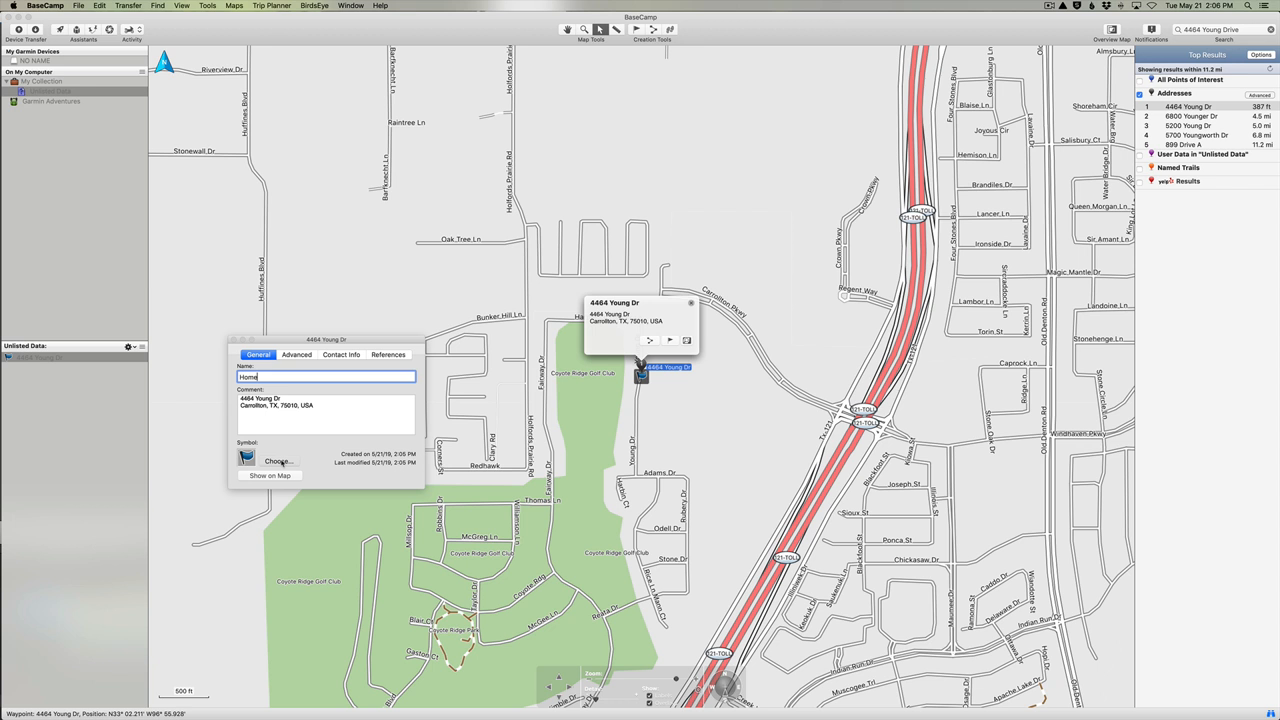
pyautogui.click(277, 461)
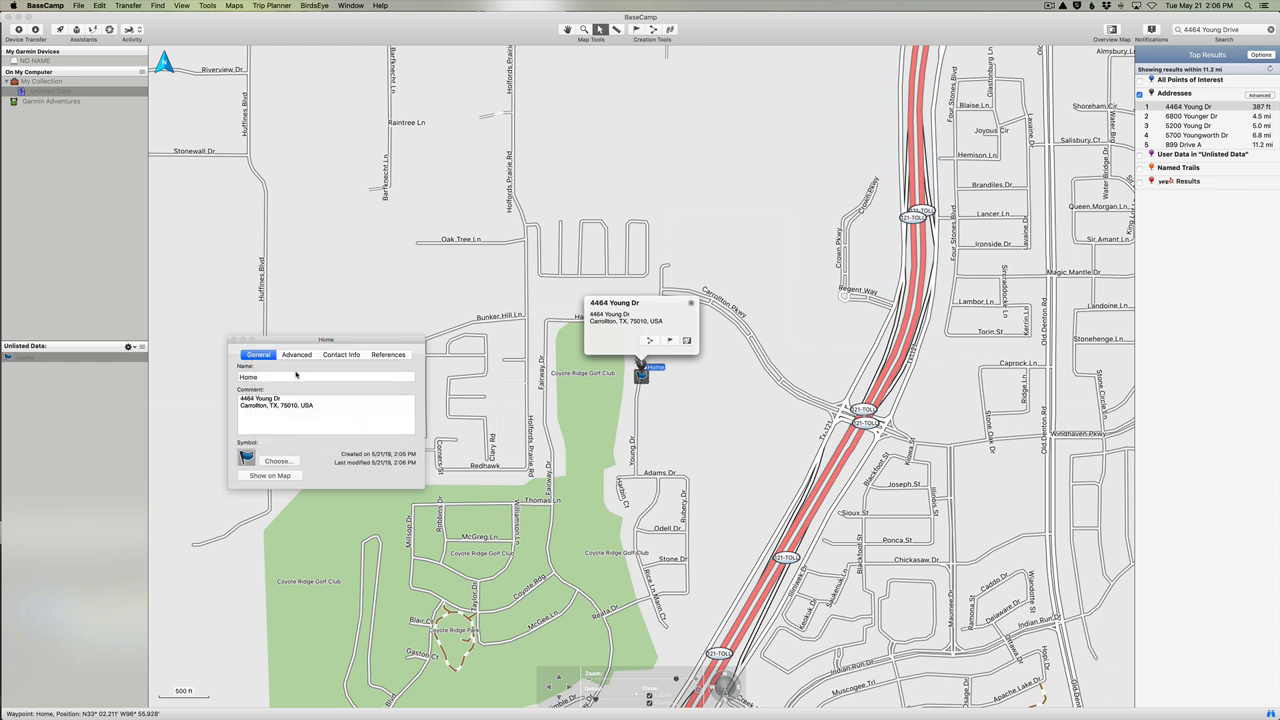
pyautogui.click(325, 377)
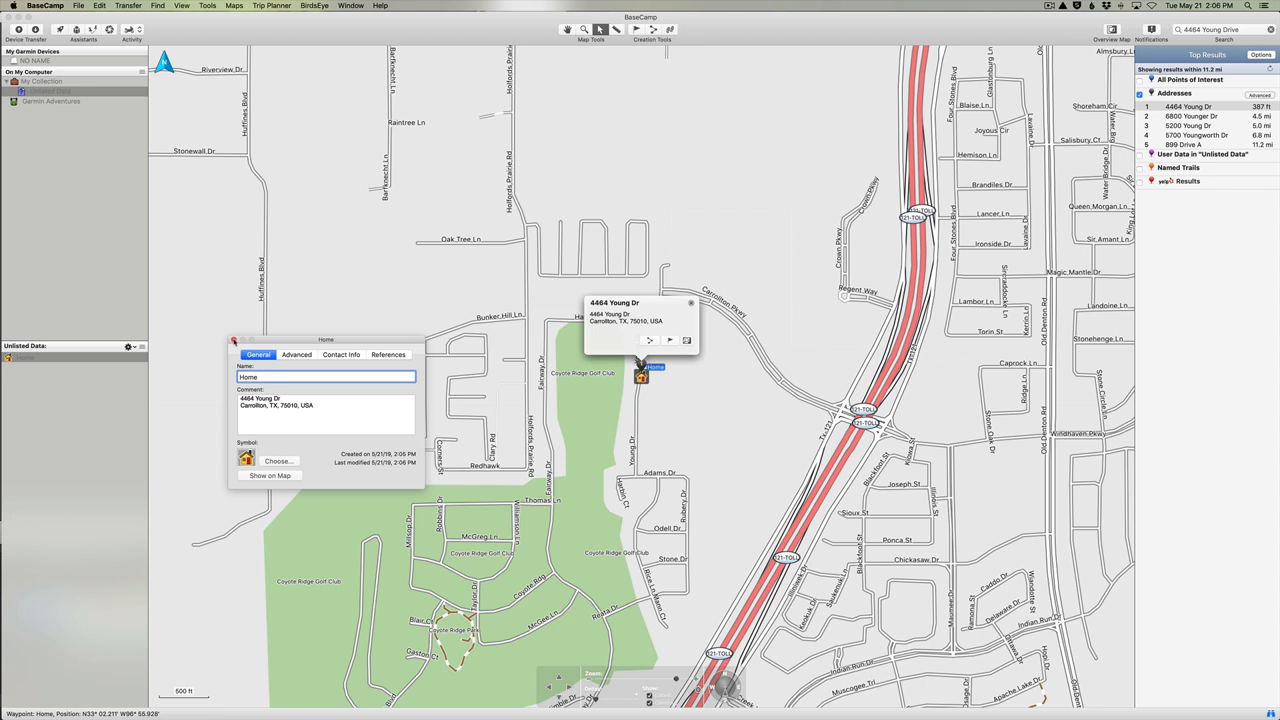
pyautogui.click(296, 355)
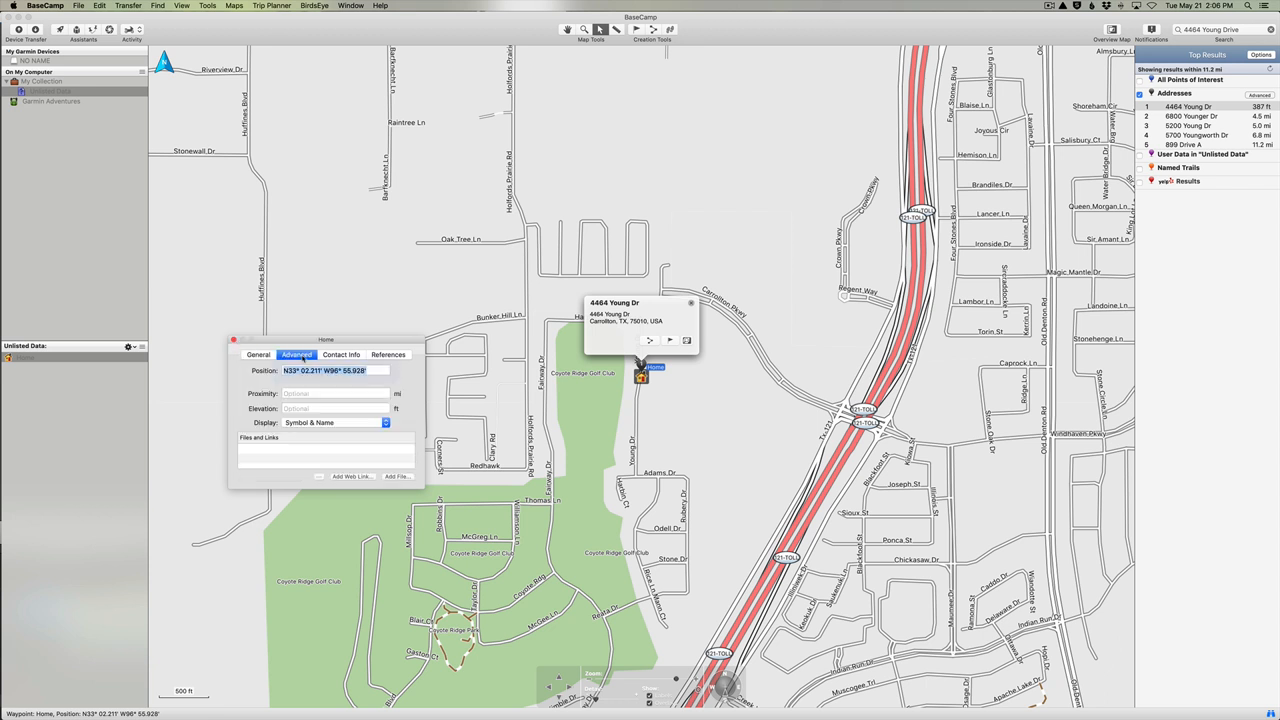
pyautogui.click(335, 370)
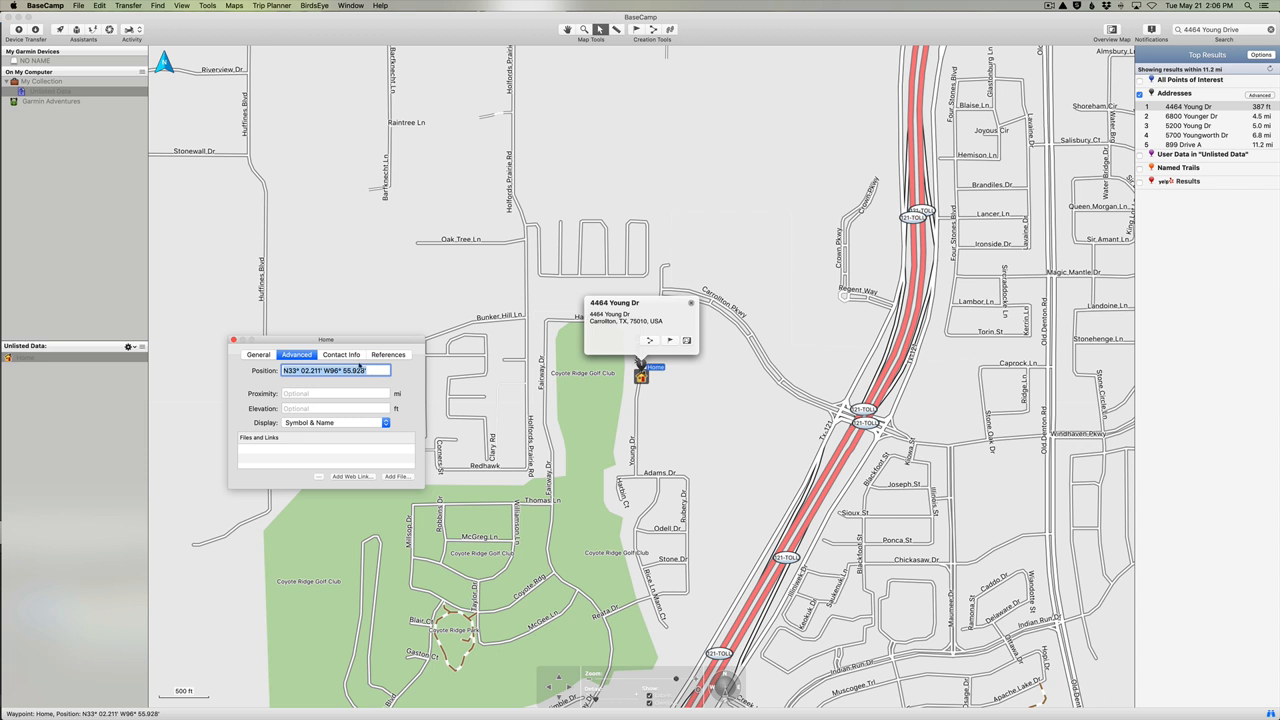
pyautogui.click(341, 354)
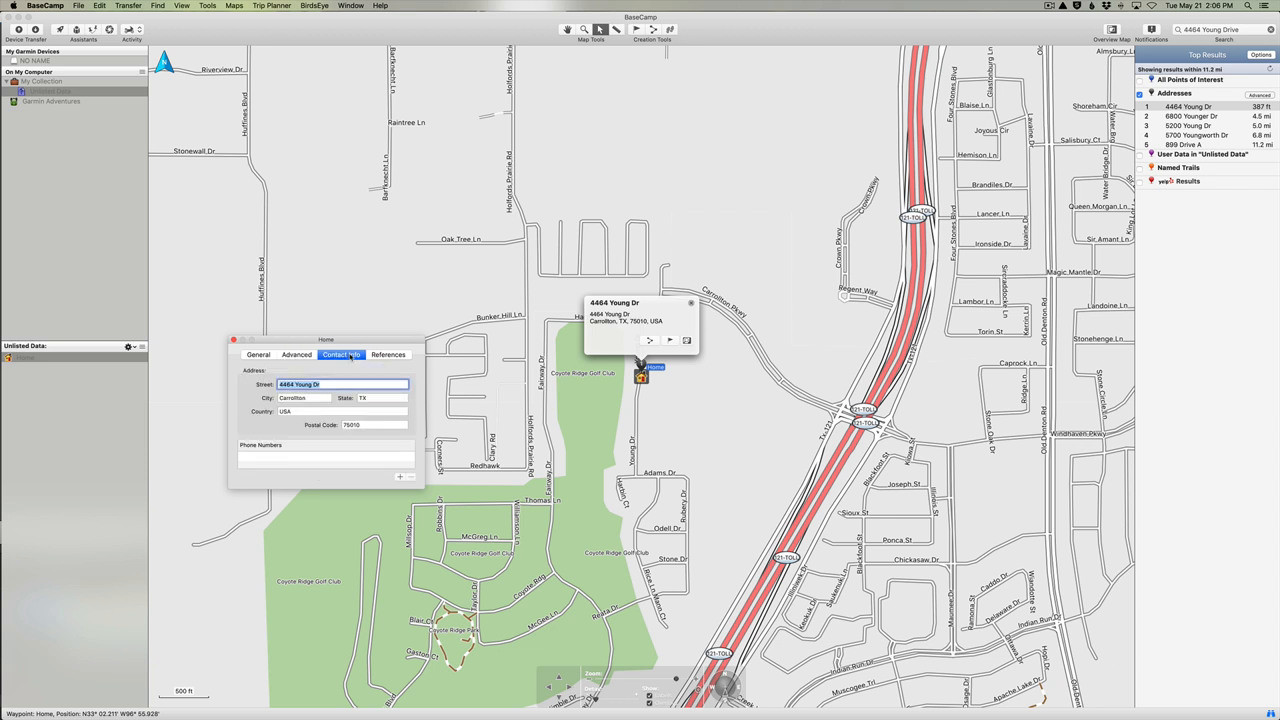
pyautogui.click(400, 477)
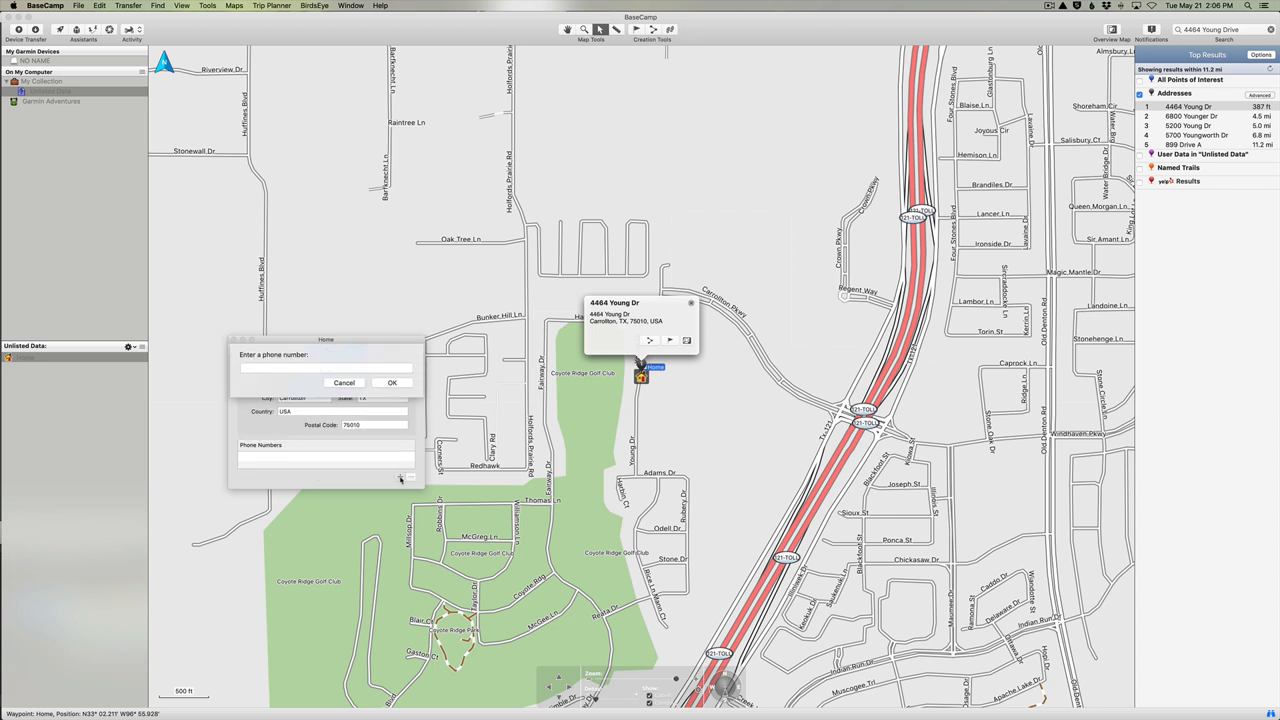
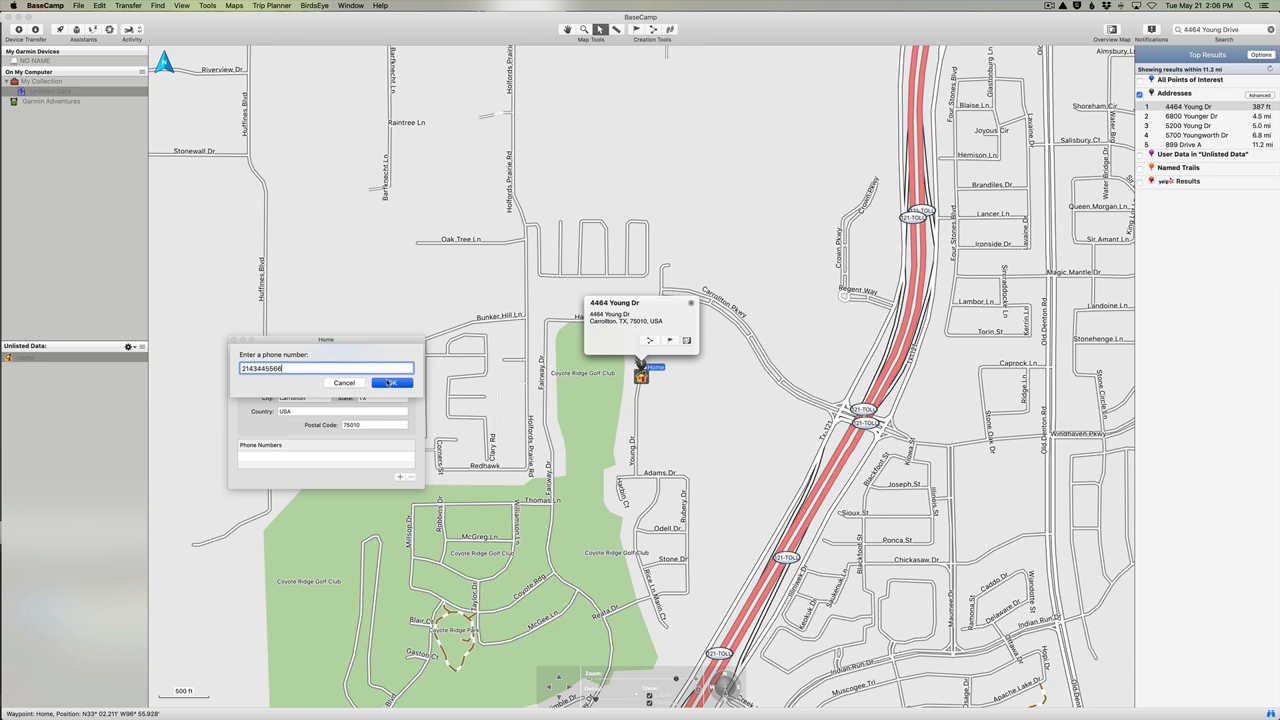
pyautogui.click(391, 382)
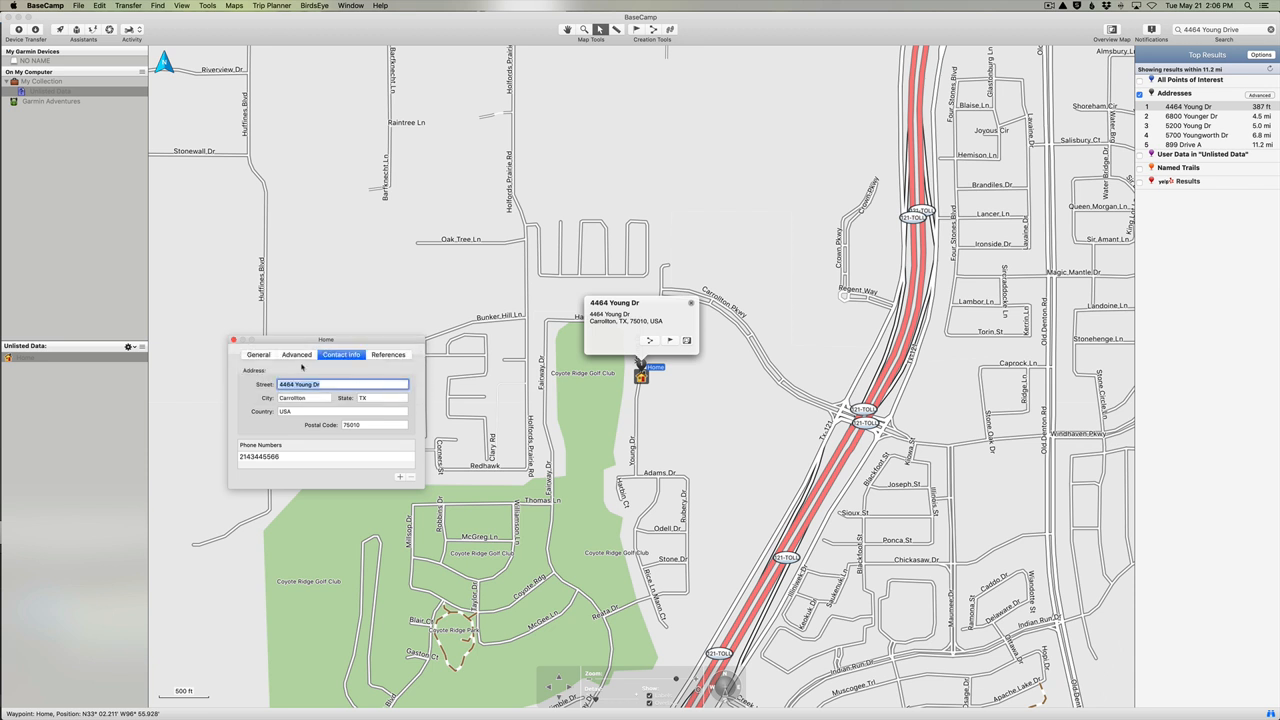
pyautogui.click(258, 355)
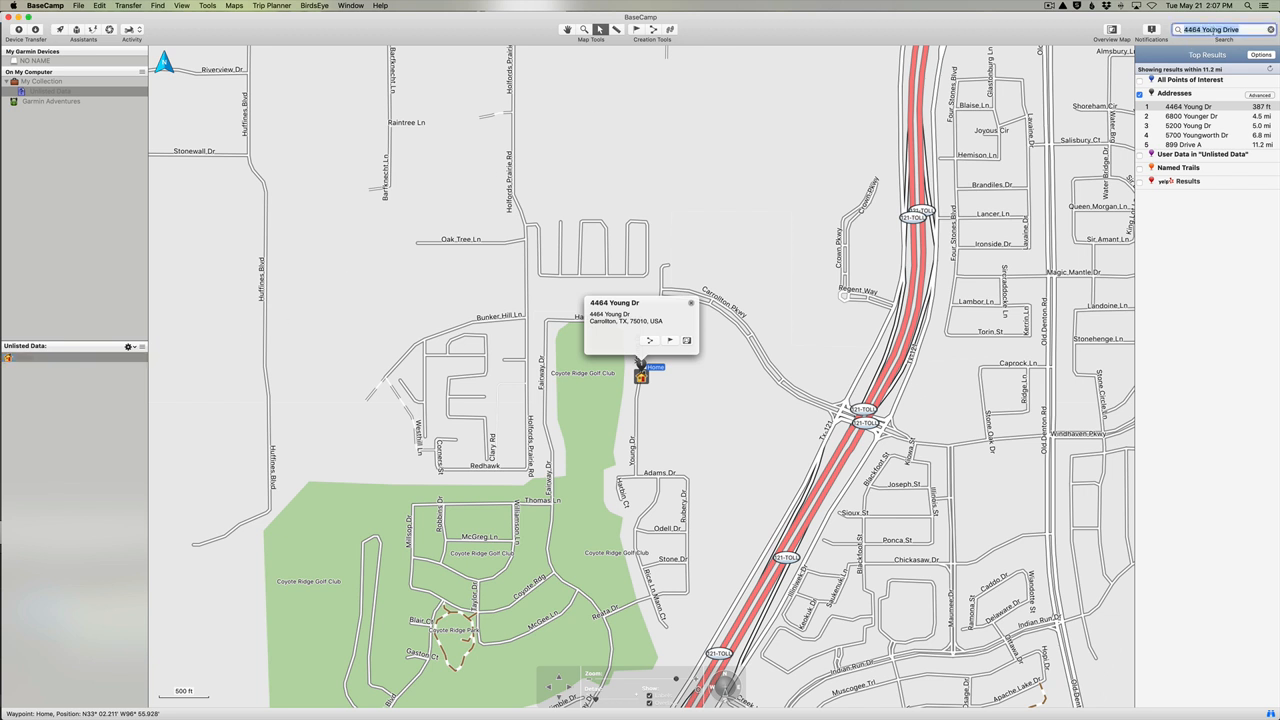
# Search for Memphis, TN and list all nearby points of interest
pyautogui.write('Memphis, TN')
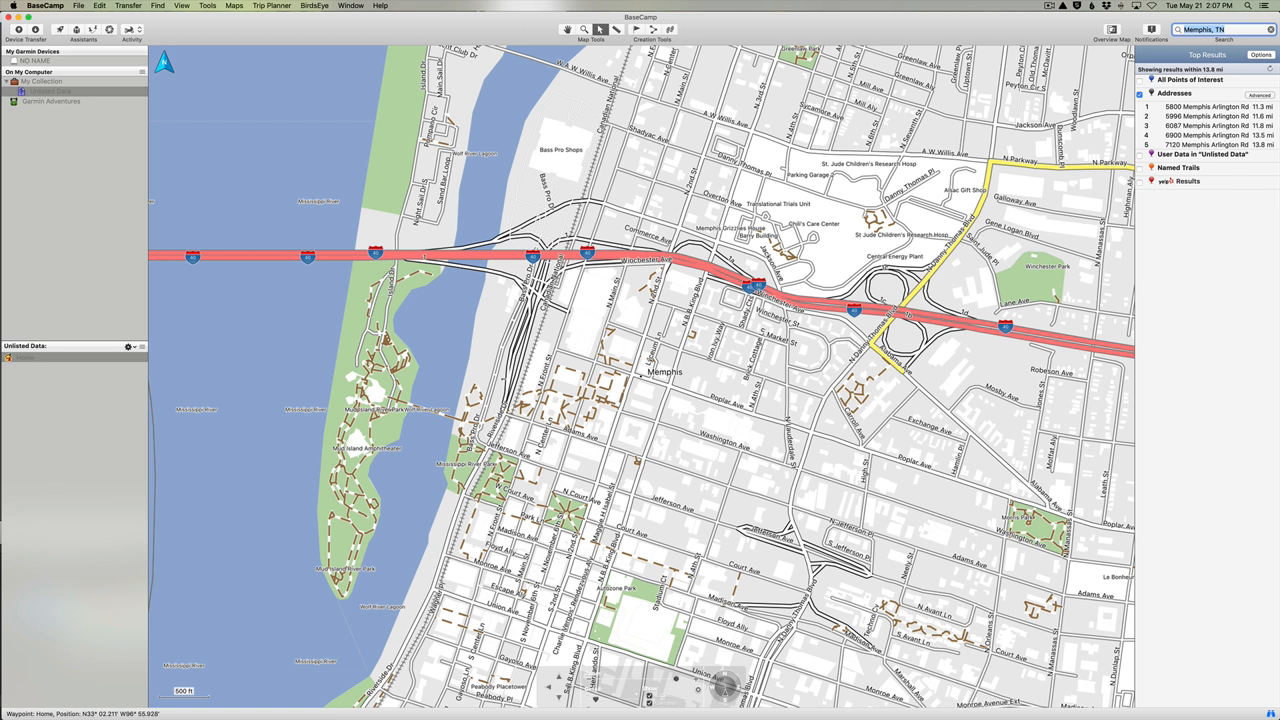
pyautogui.click(1224, 29)
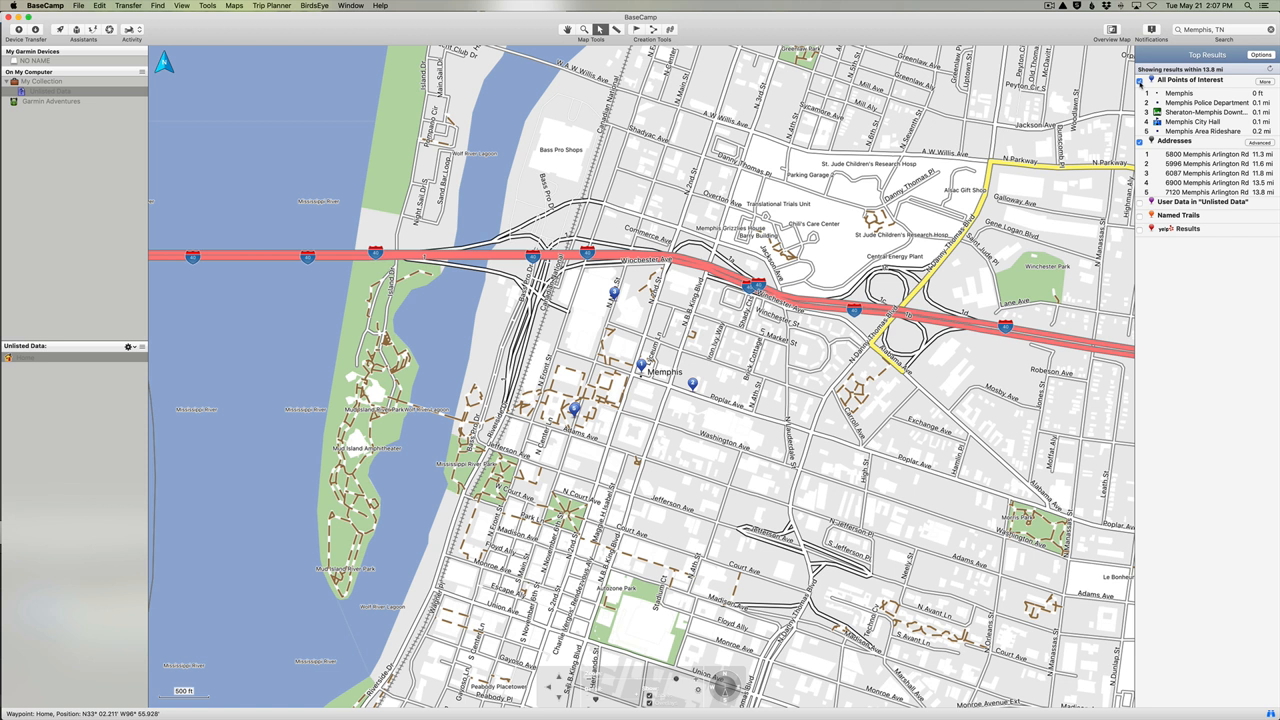
pyautogui.moveTo(1156, 114)
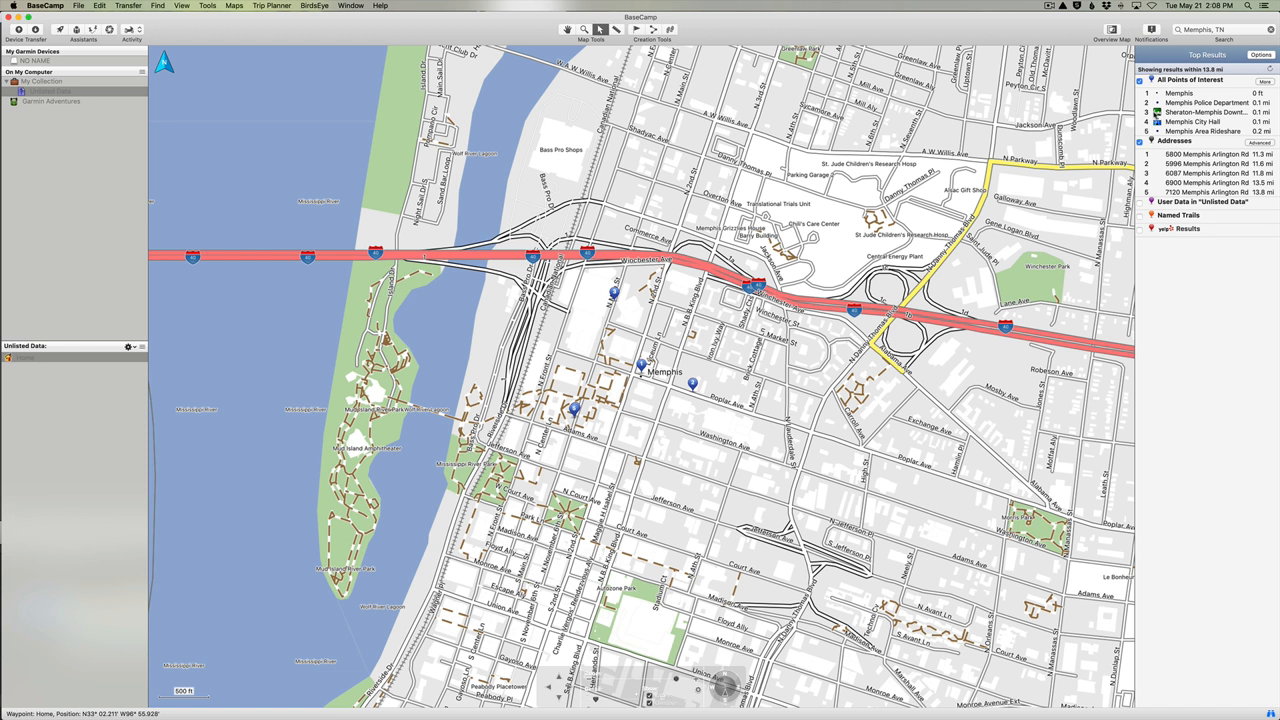
# Show the Sheraton-Memphis Downtown Hotel's address, phone and lodging details
pyautogui.click(1205, 112)
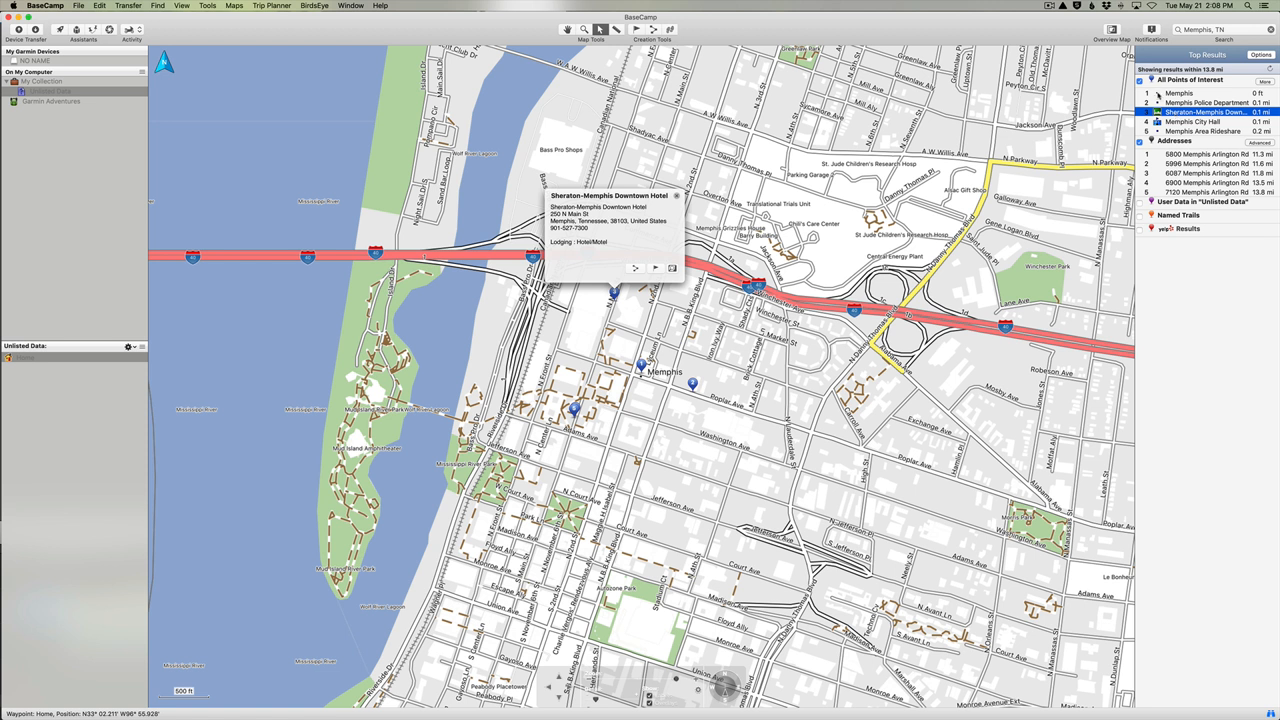
pyautogui.moveTo(1158, 99)
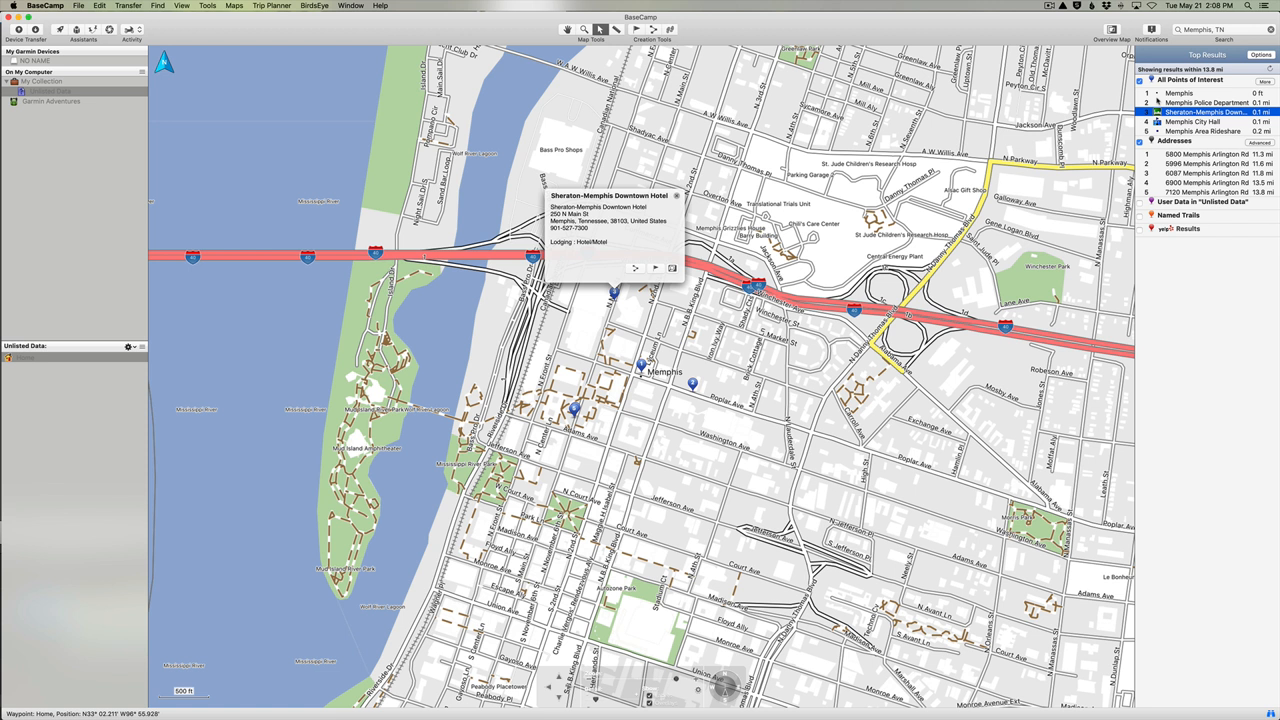
pyautogui.moveTo(653, 271)
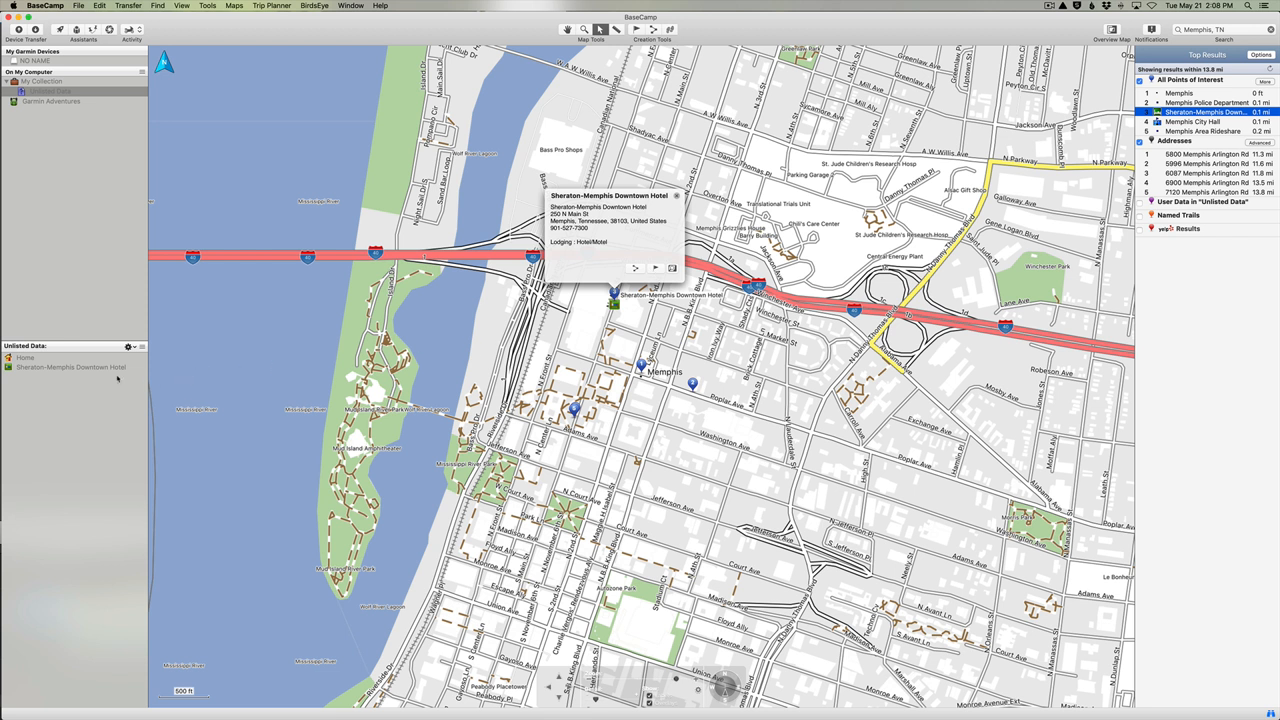
pyautogui.moveTo(118, 378)
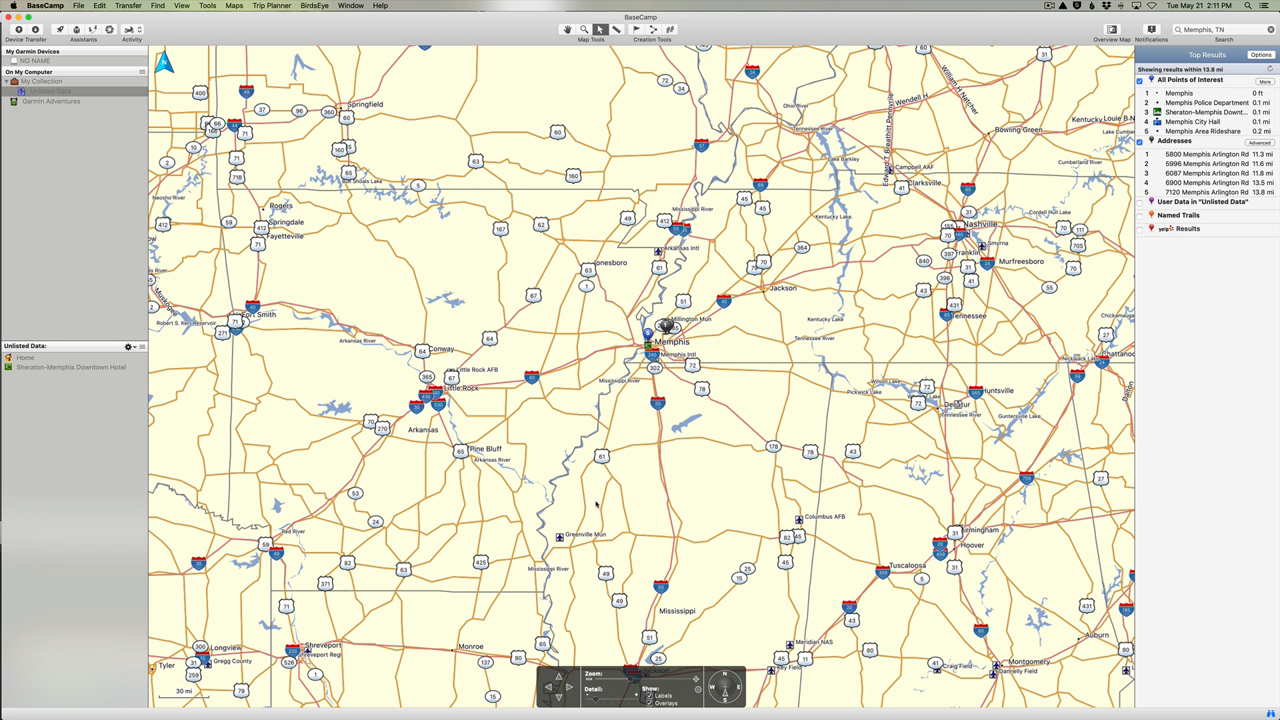
pyautogui.moveTo(595, 504)
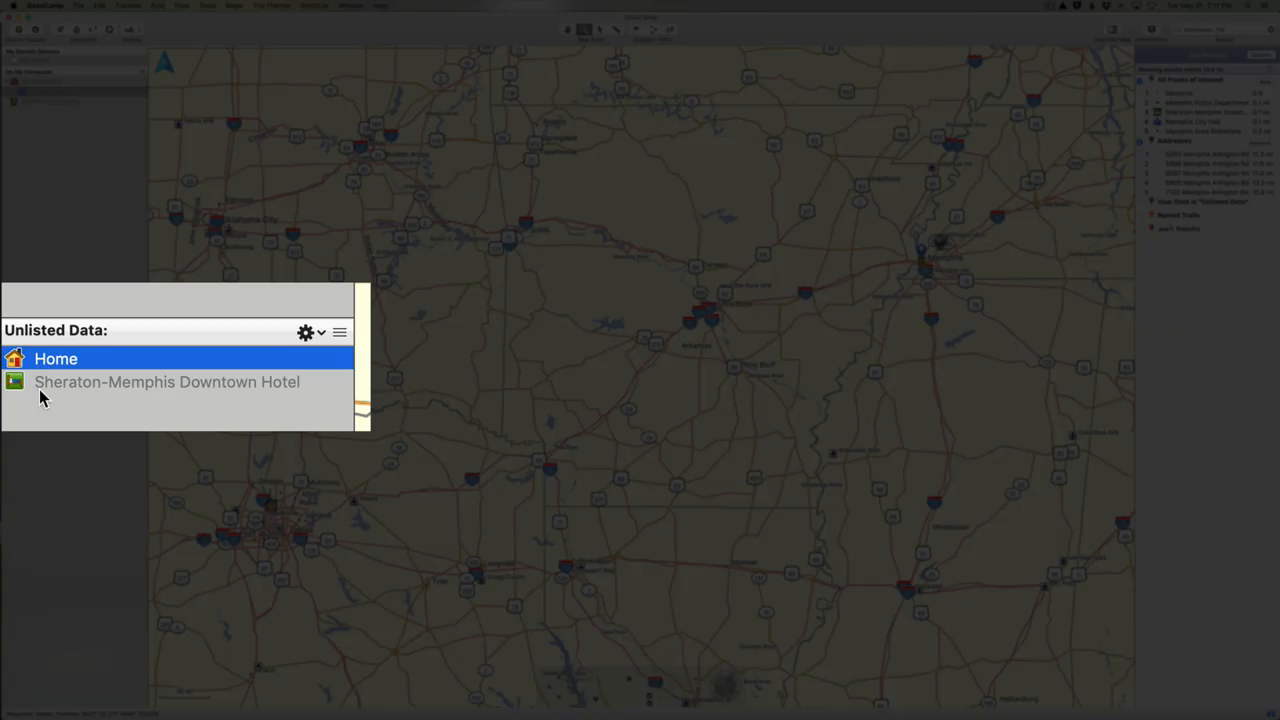
pyautogui.moveTo(50, 368)
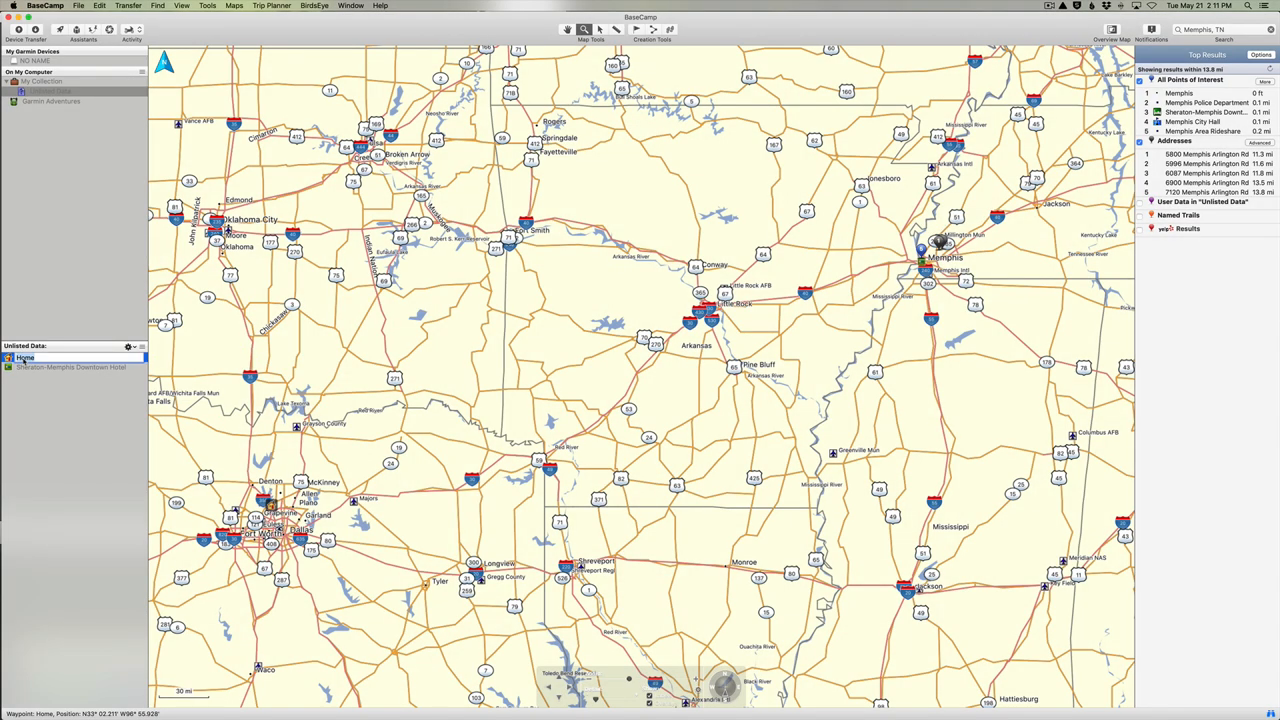
# Select the Home waypoint in the Unlisted Data list
pyautogui.click(25, 357)
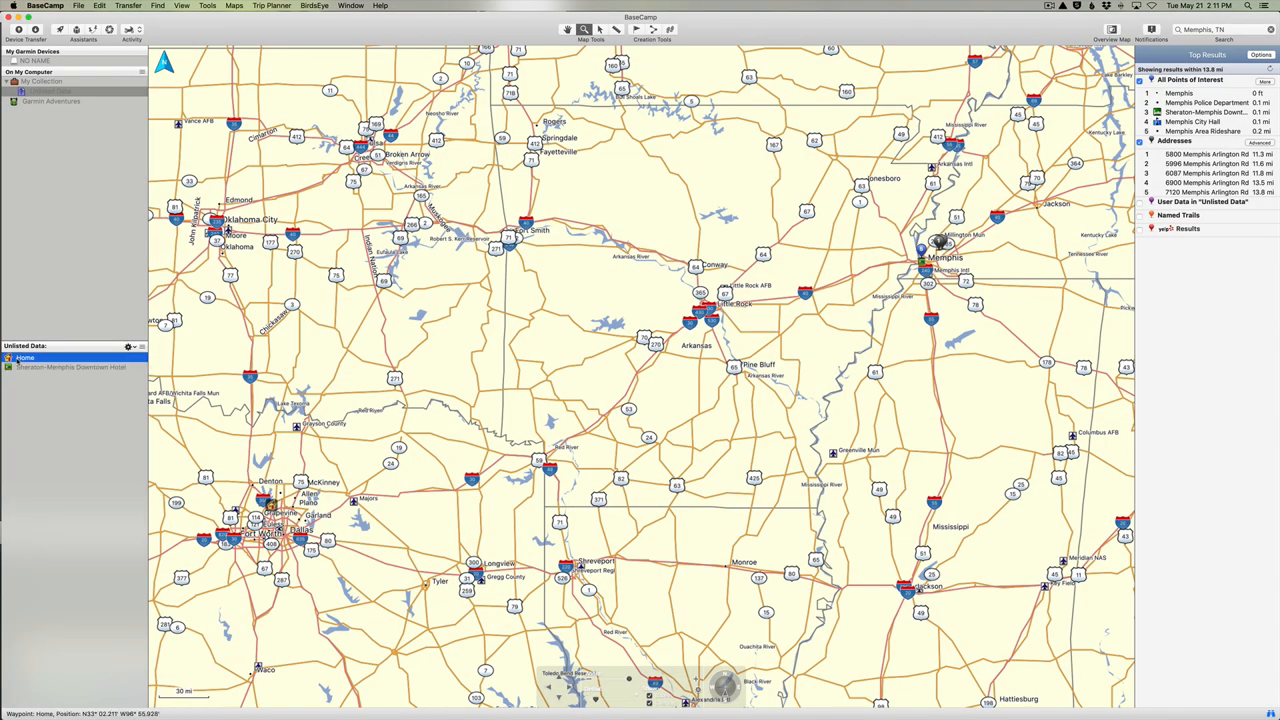
# Create a route from Home with the Sheraton-Memphis Downtown Hotel as destination
pyautogui.rightClick(70, 367)
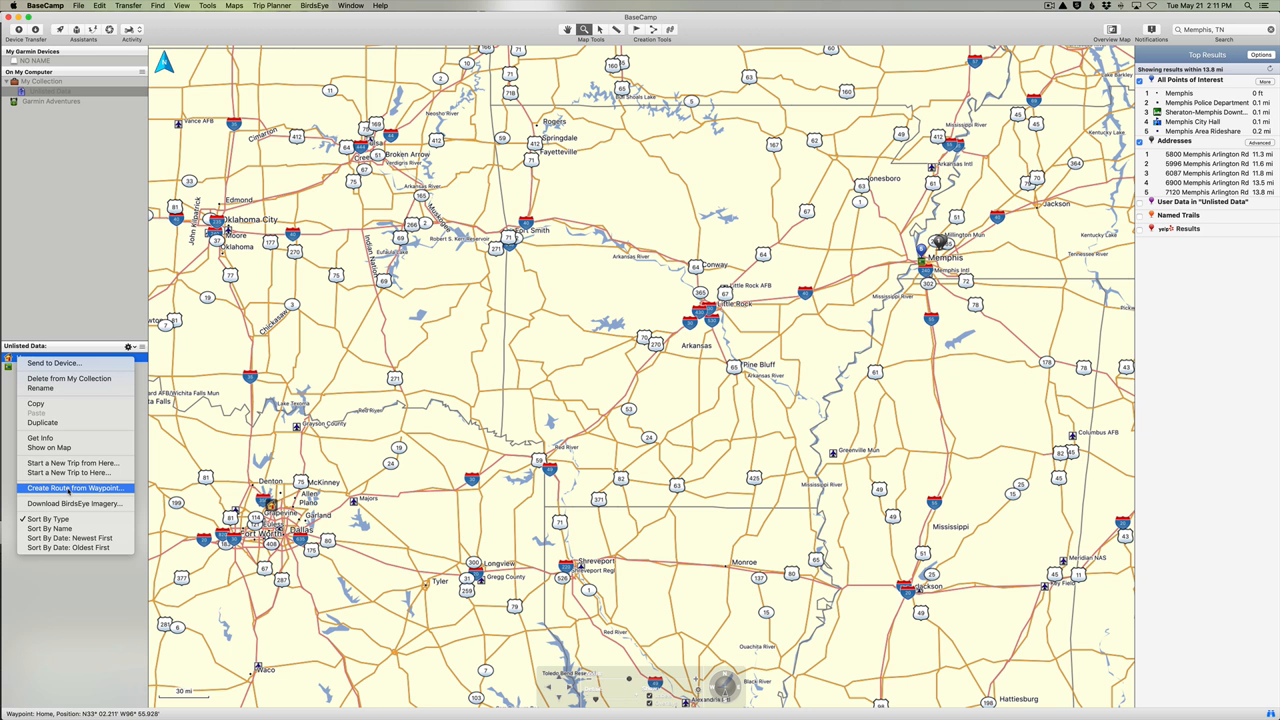
pyautogui.click(75, 488)
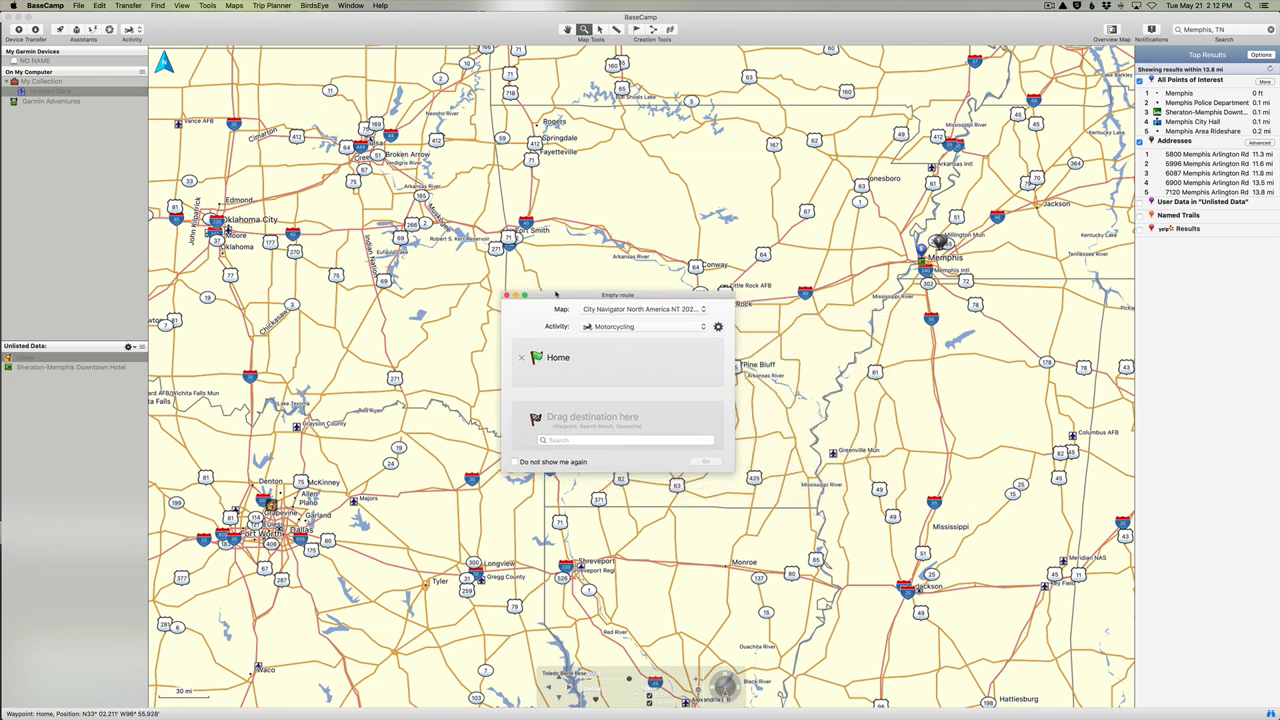
pyautogui.moveTo(617, 294); pyautogui.dragTo(467, 259)
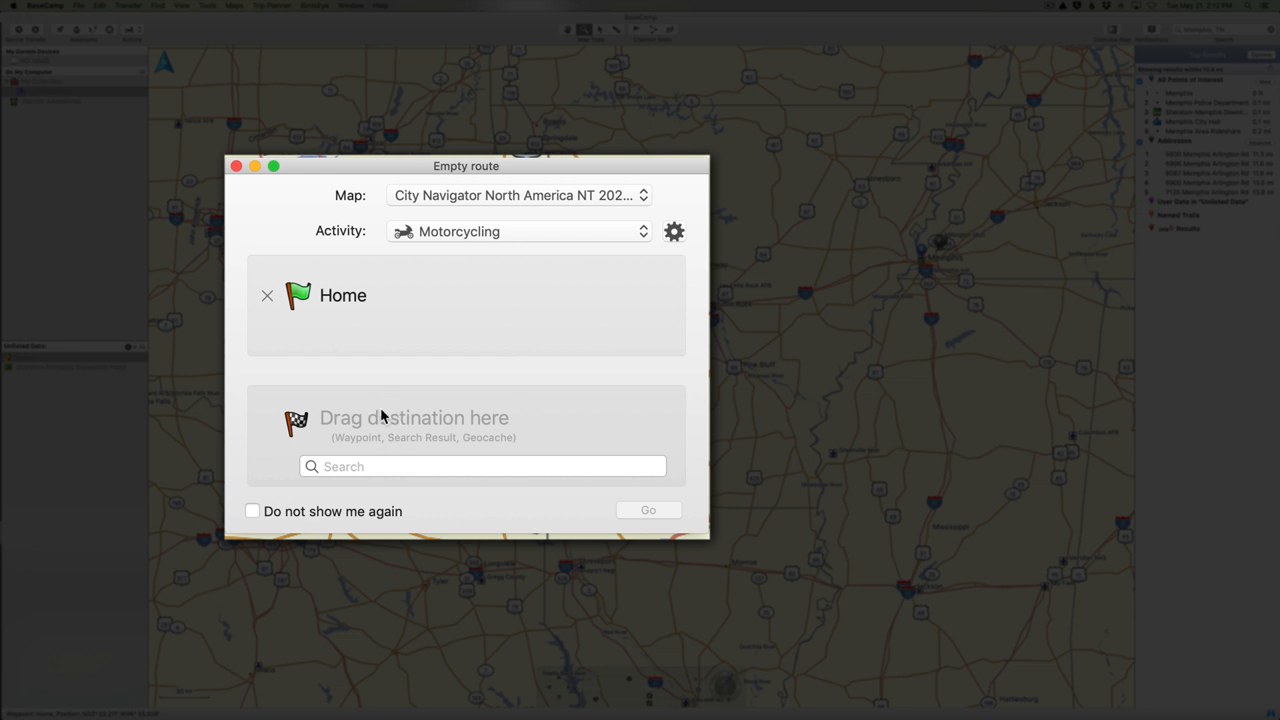
pyautogui.click(482, 466)
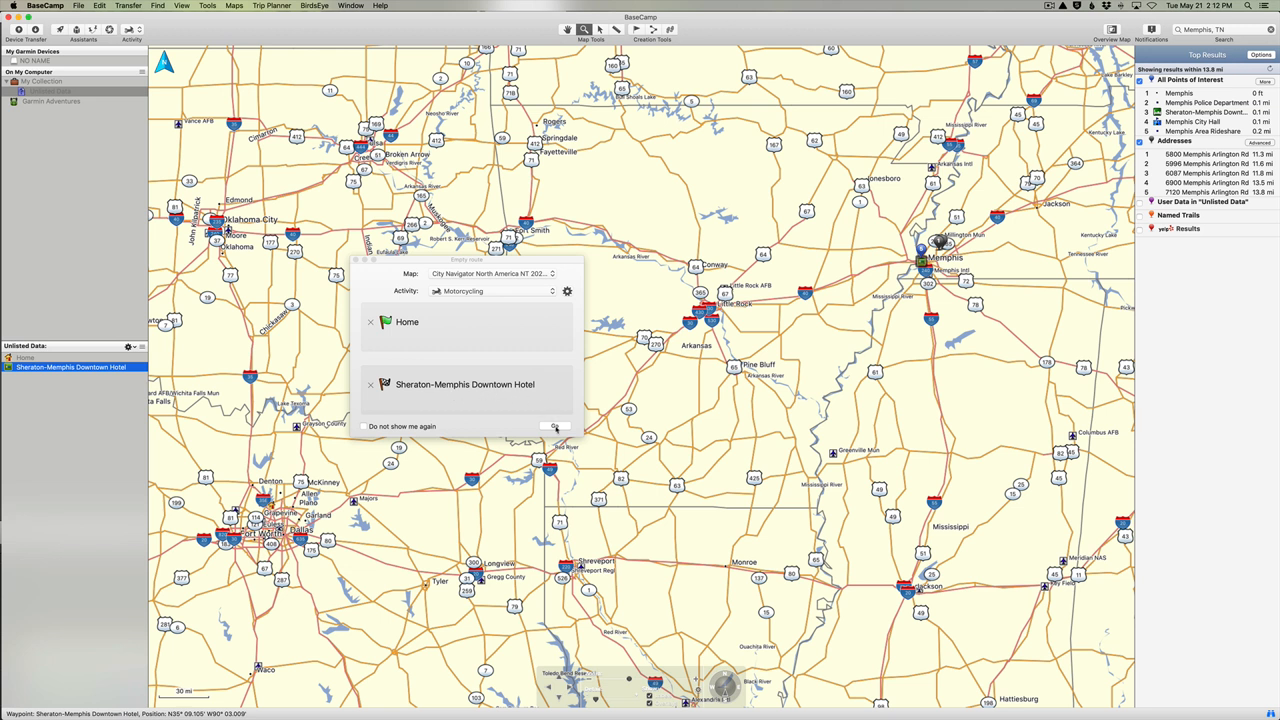
# Calculate the motorcycling route from Home to the Sheraton-Memphis Downtown Hotel
pyautogui.click(555, 426)
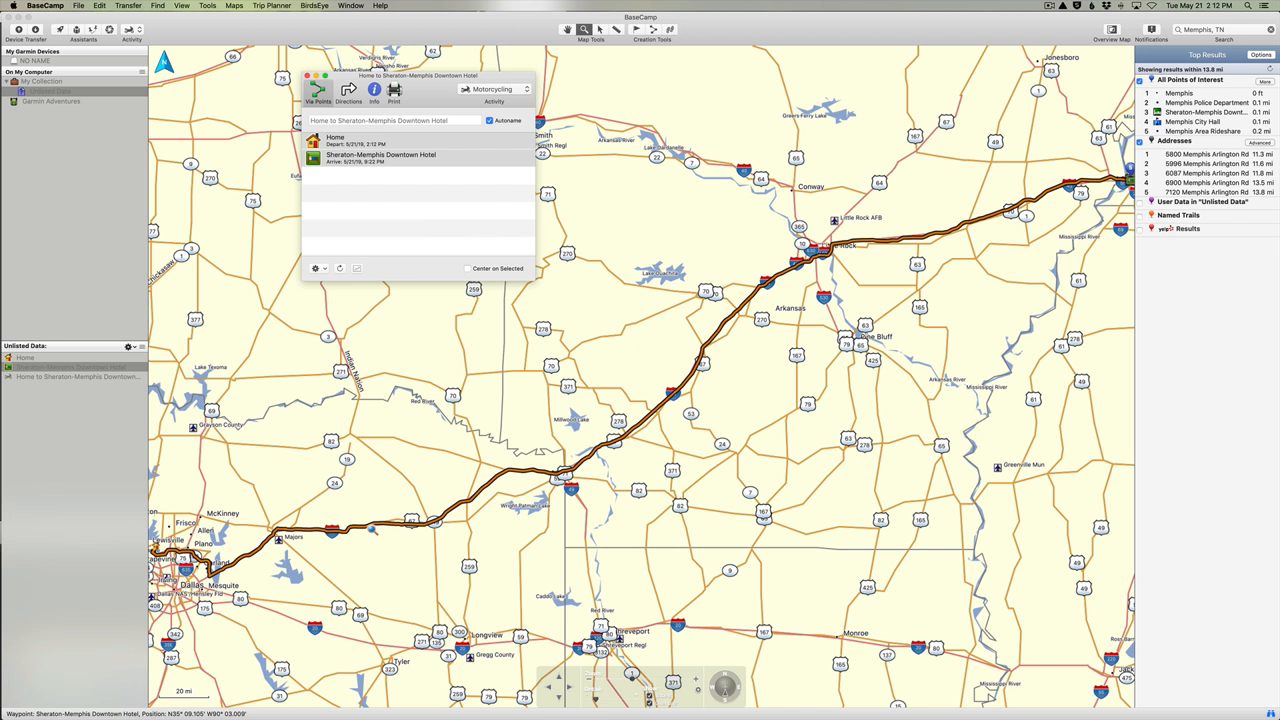
pyautogui.moveTo(332, 553)
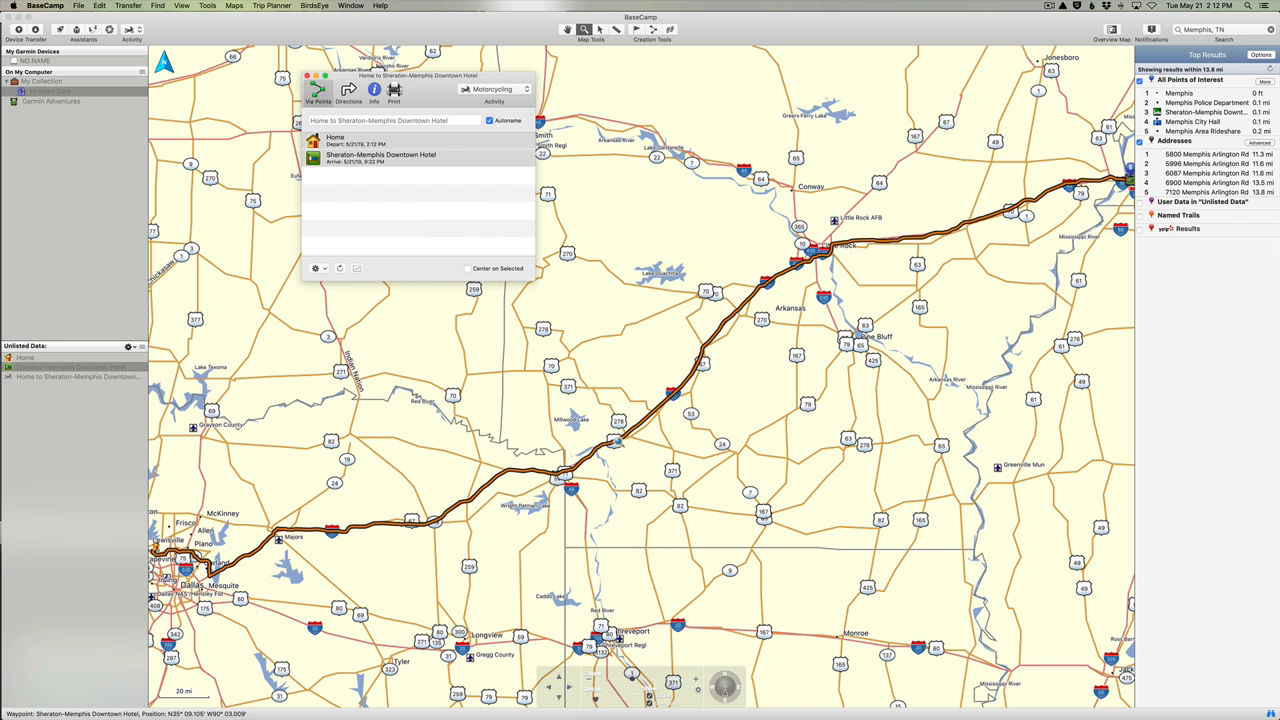
pyautogui.moveTo(620, 438)
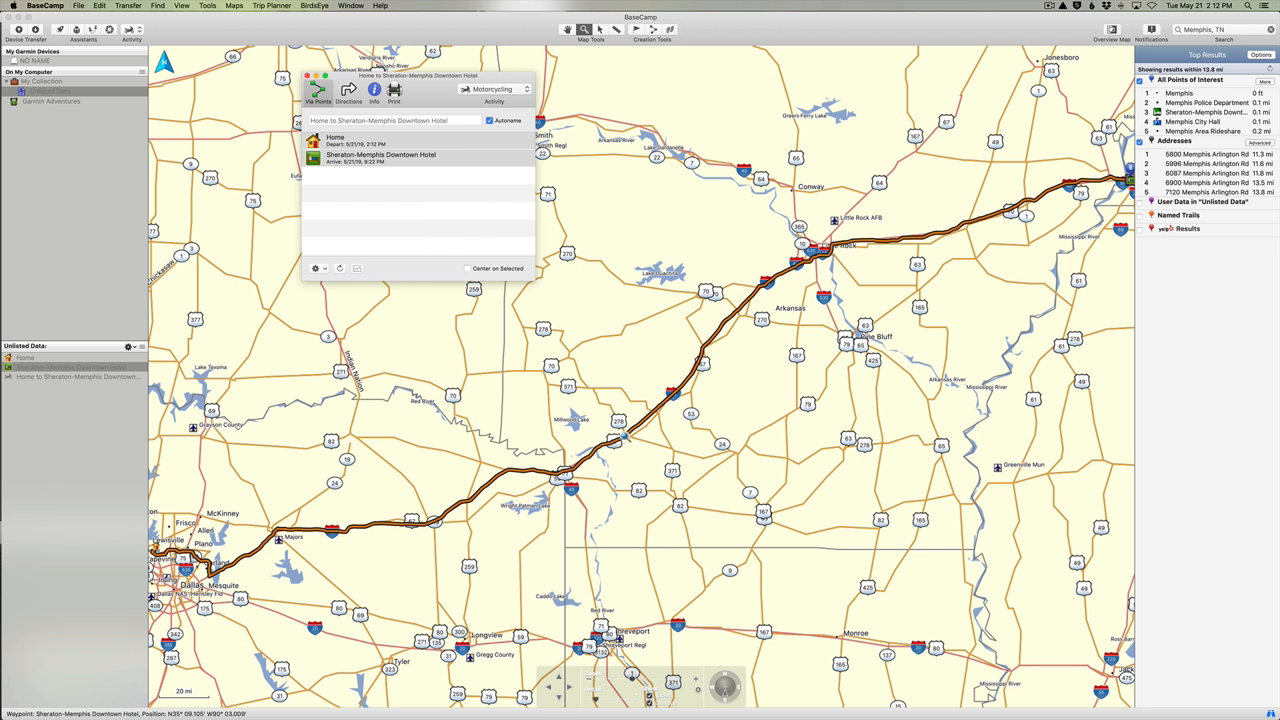